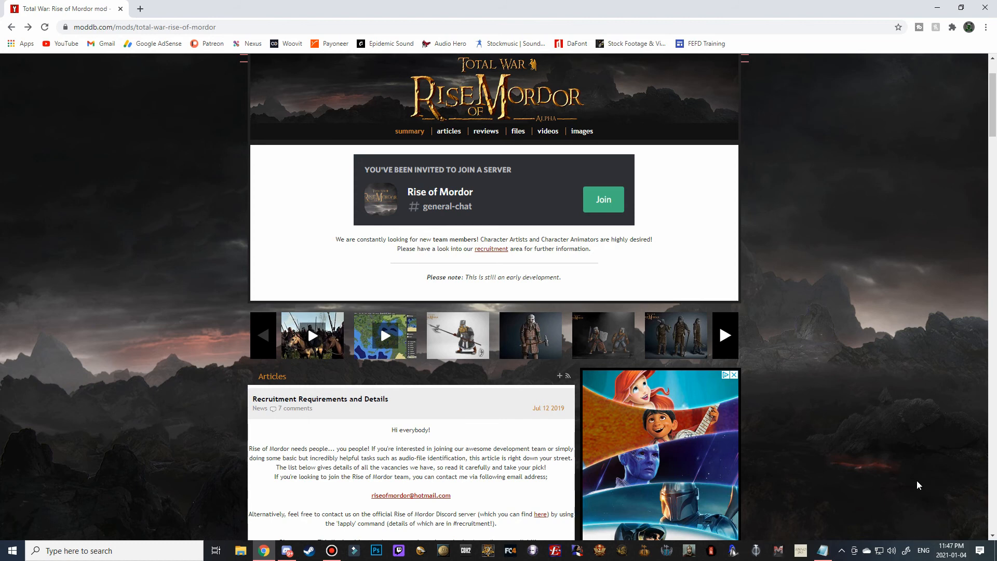
pyautogui.moveTo(290, 271)
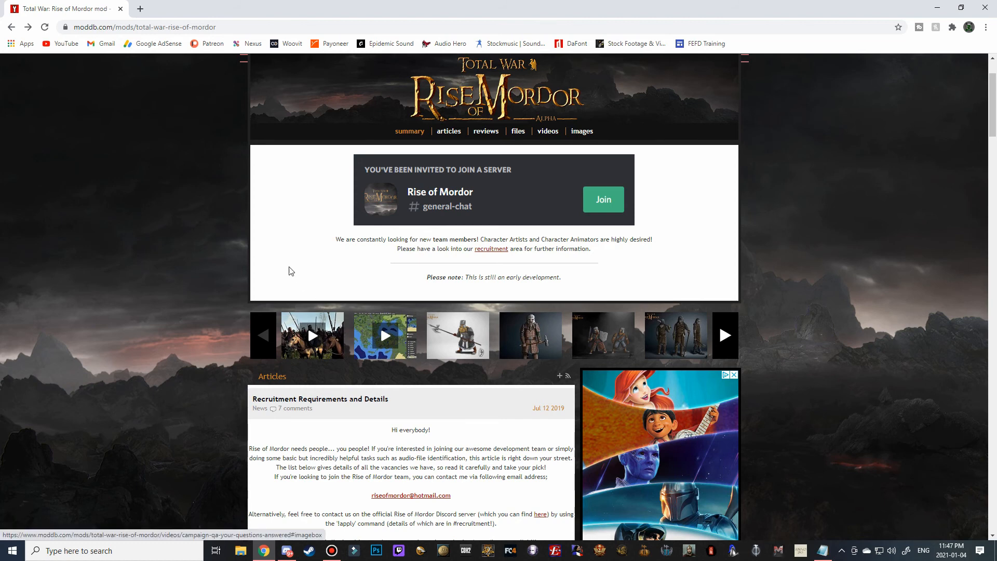
# - Go to moddb.com and enter 'rise of mordor' in the site search
pyautogui.click(146, 27)
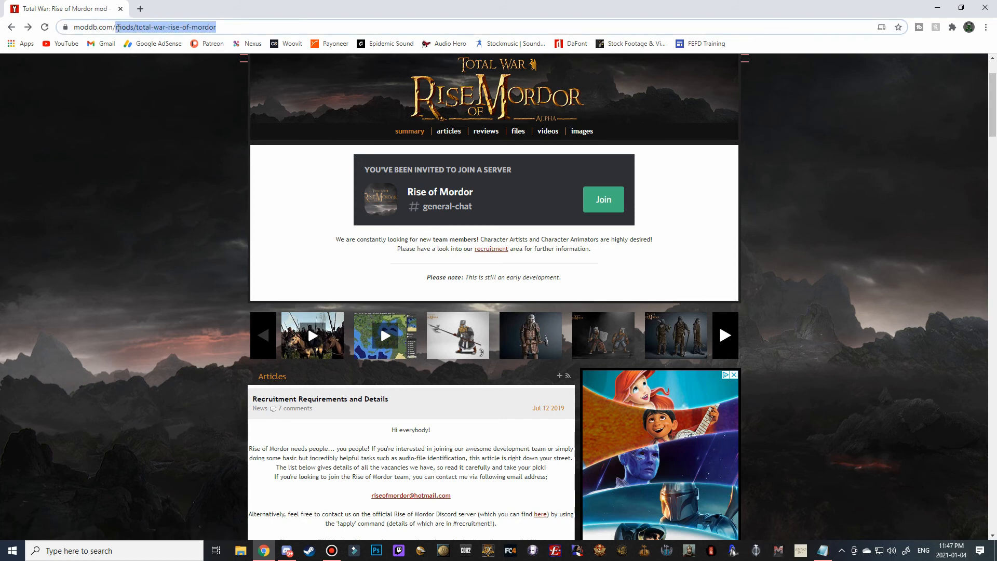
pyautogui.click(159, 26)
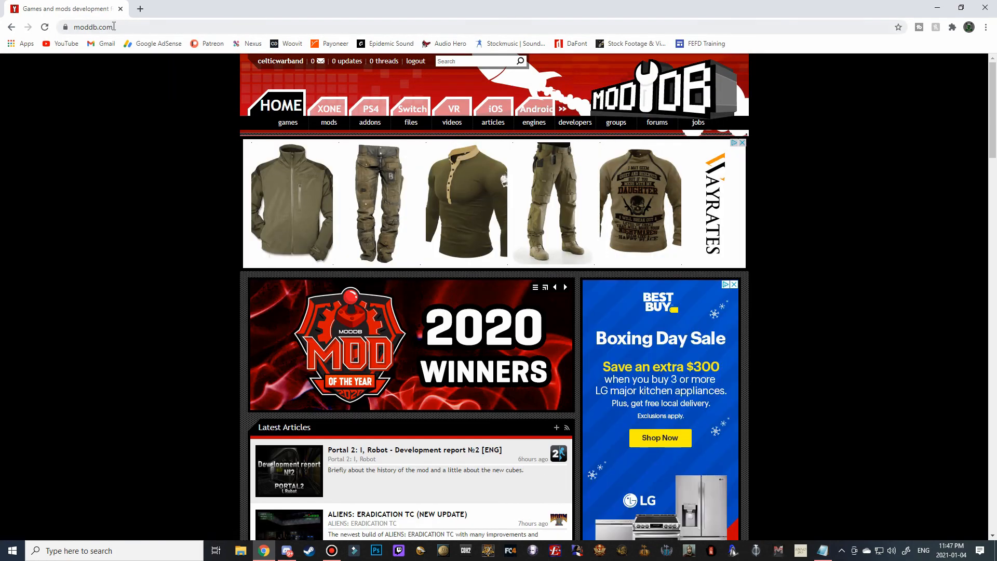
pyautogui.moveTo(156, 69)
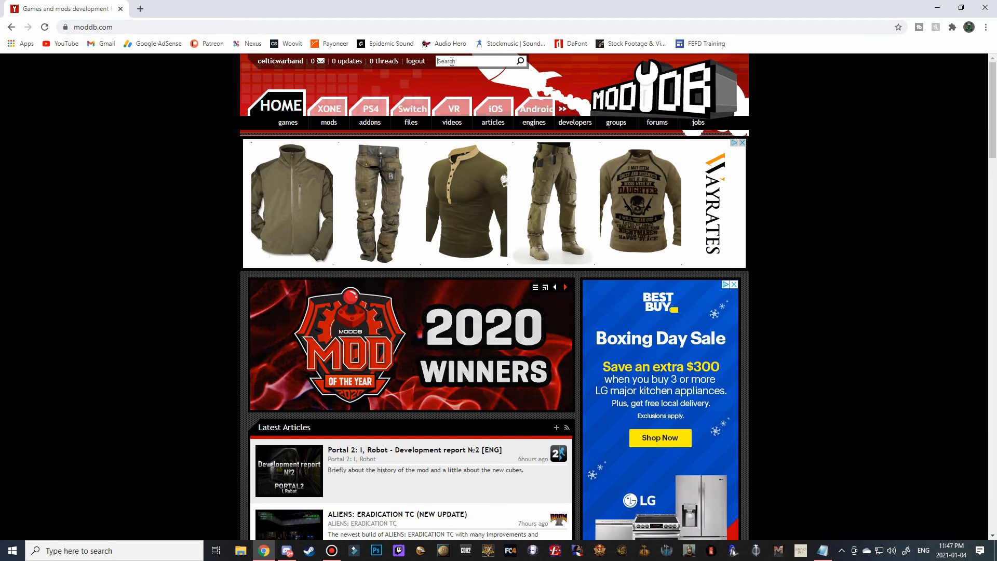
pyautogui.write('rise')
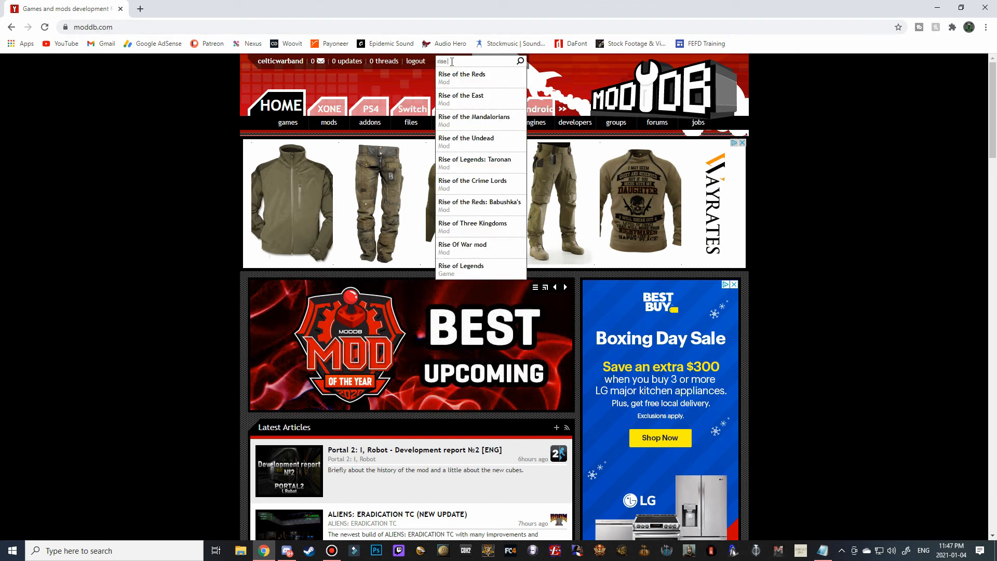
pyautogui.write('of mordor')
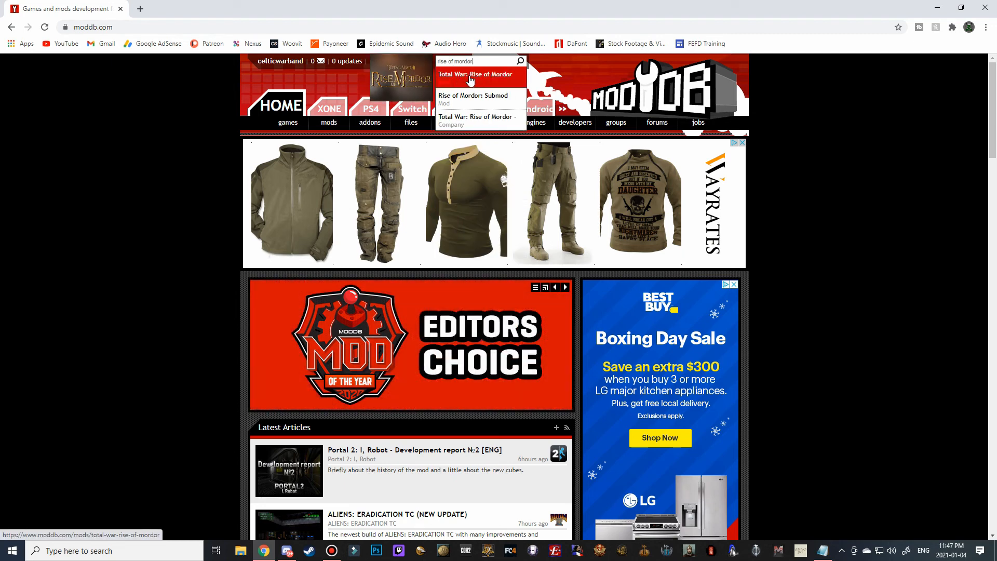
pyautogui.moveTo(496, 79)
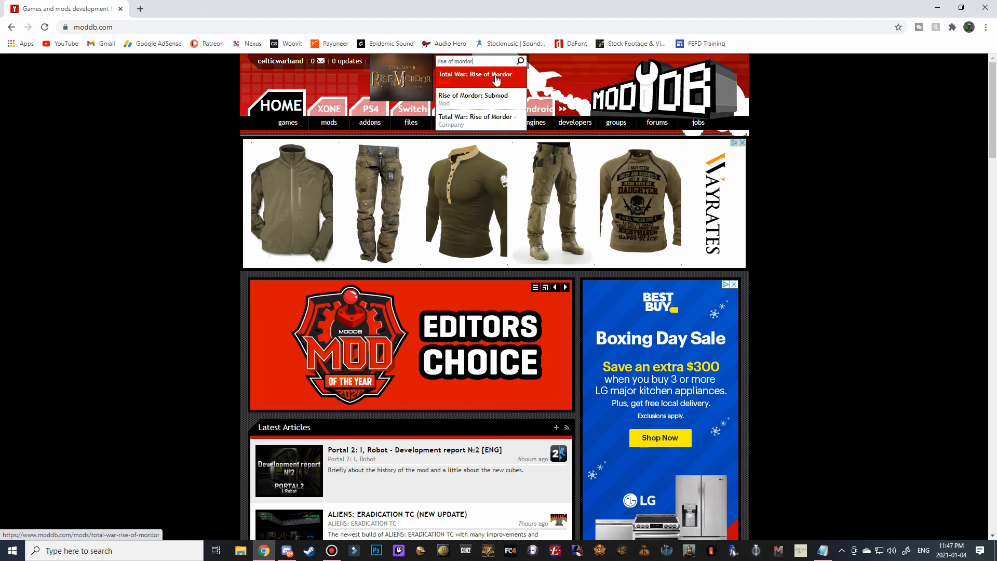
# - Open the 'Total War: Rise of Mordor' suggestion from the search dropdown
pyautogui.click(476, 74)
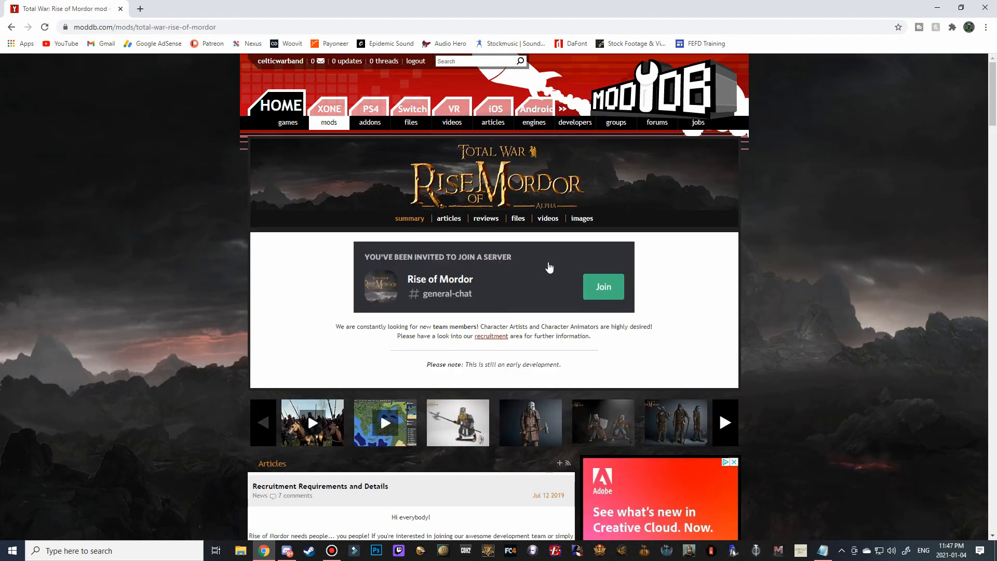
pyautogui.moveTo(518, 218)
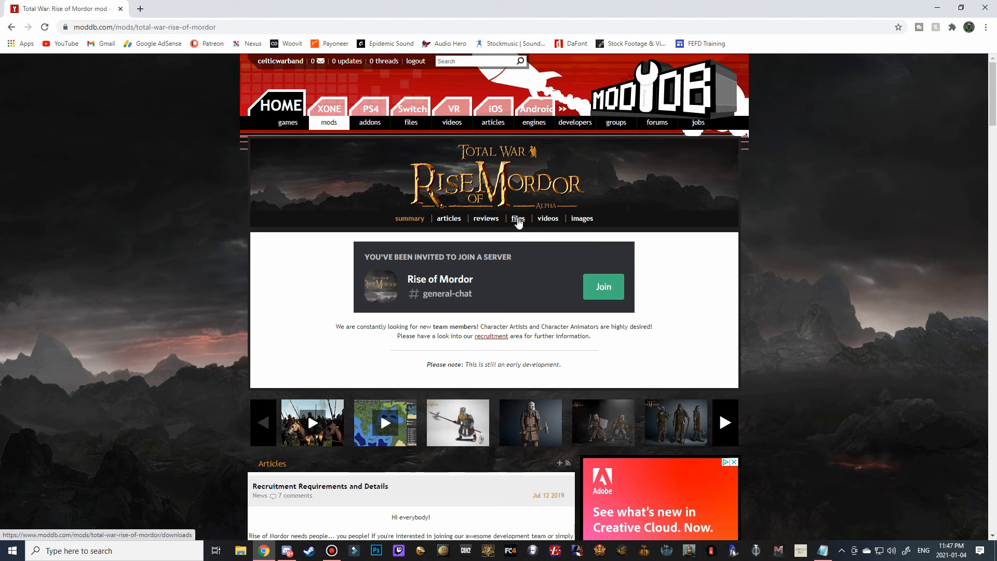
pyautogui.moveTo(575, 216)
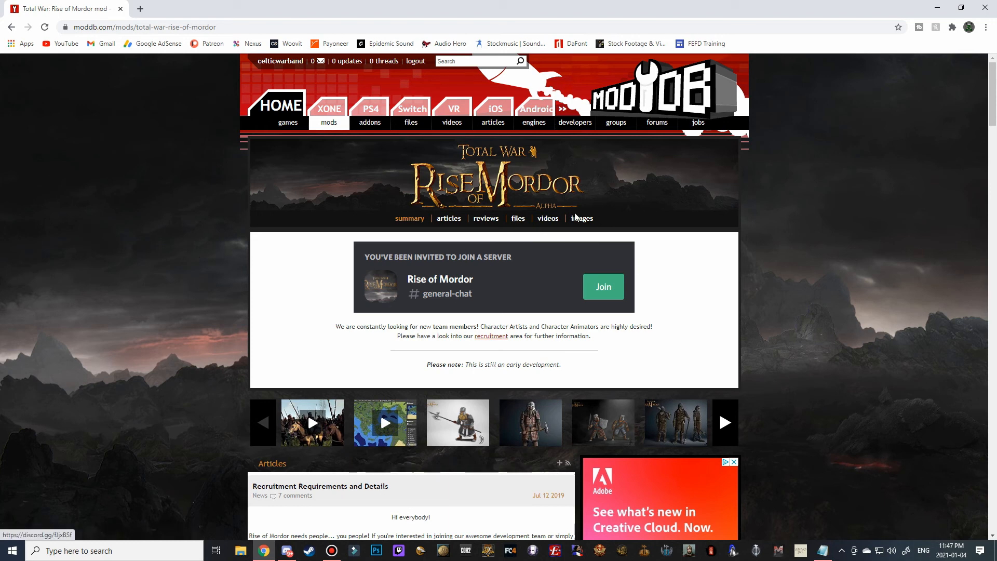
pyautogui.moveTo(665, 347)
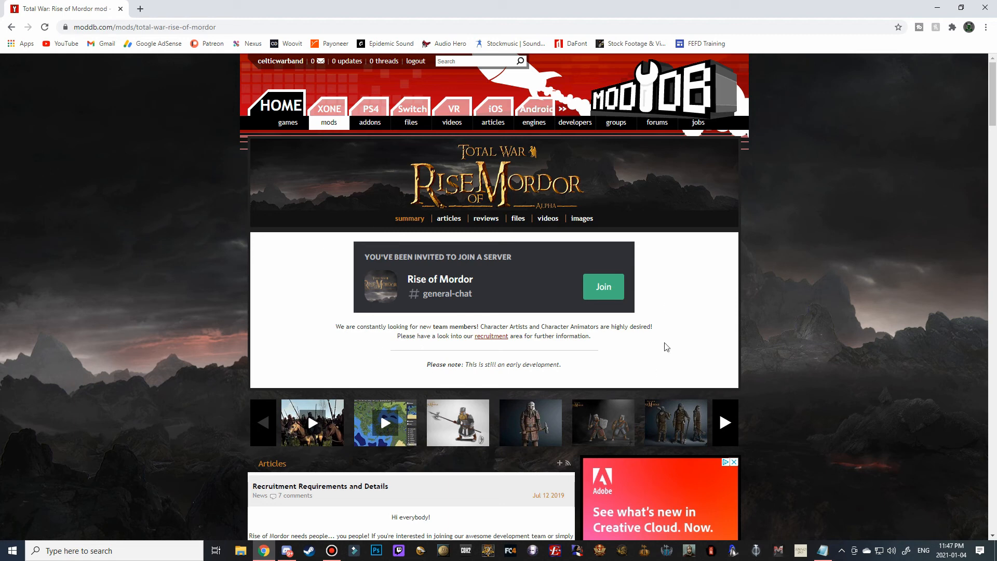
pyautogui.moveTo(542, 363)
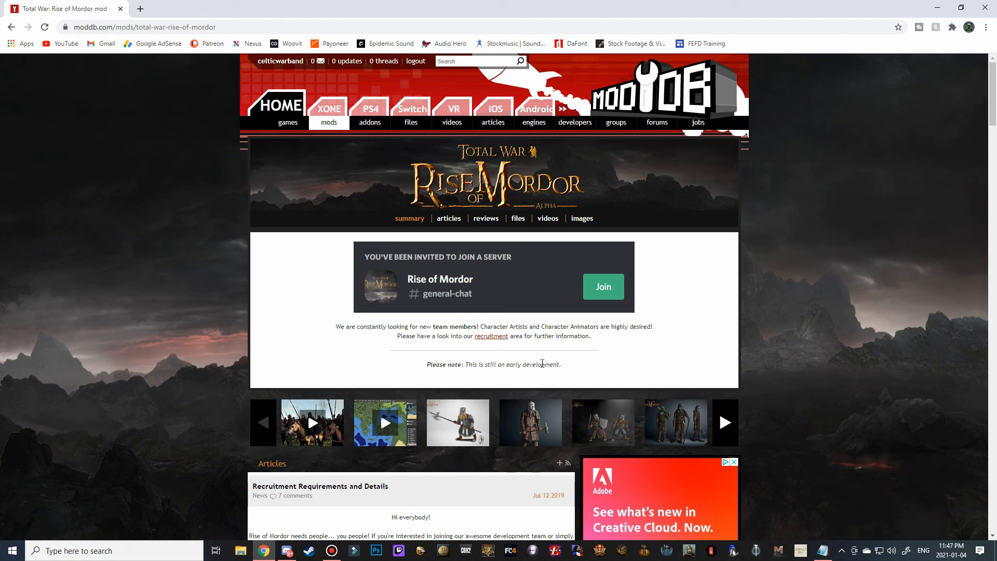
pyautogui.moveTo(468, 386)
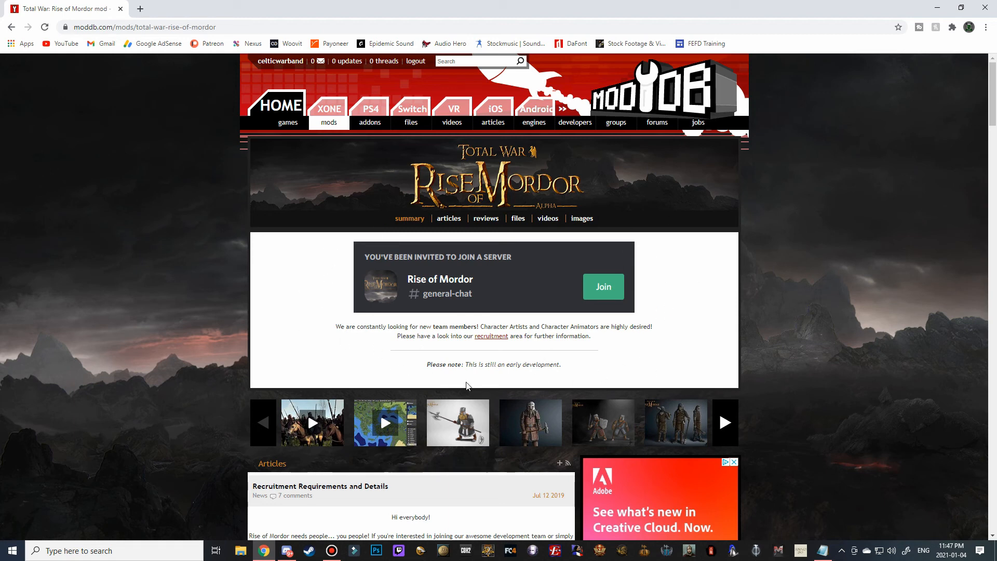
pyautogui.moveTo(555, 358)
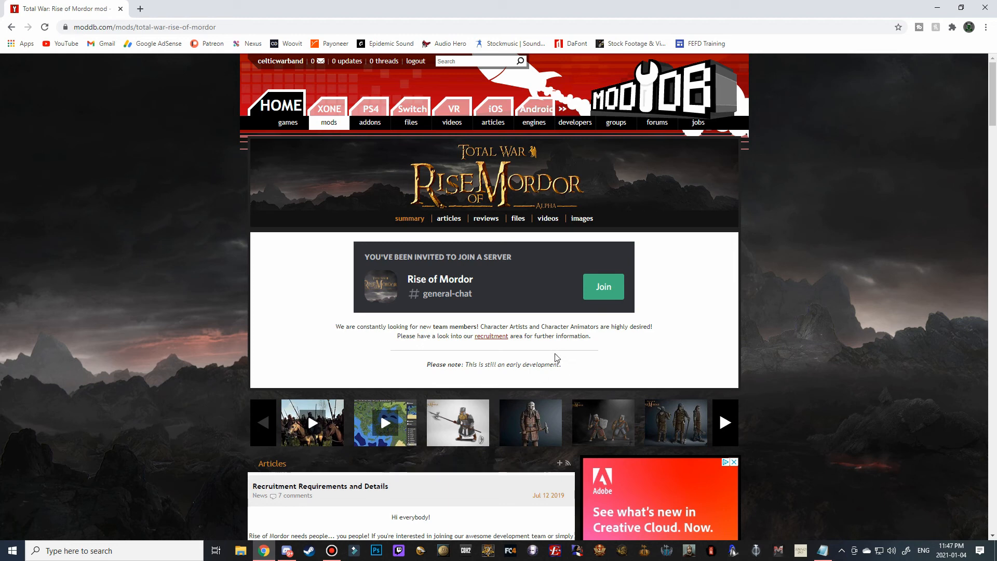
pyautogui.moveTo(478, 237)
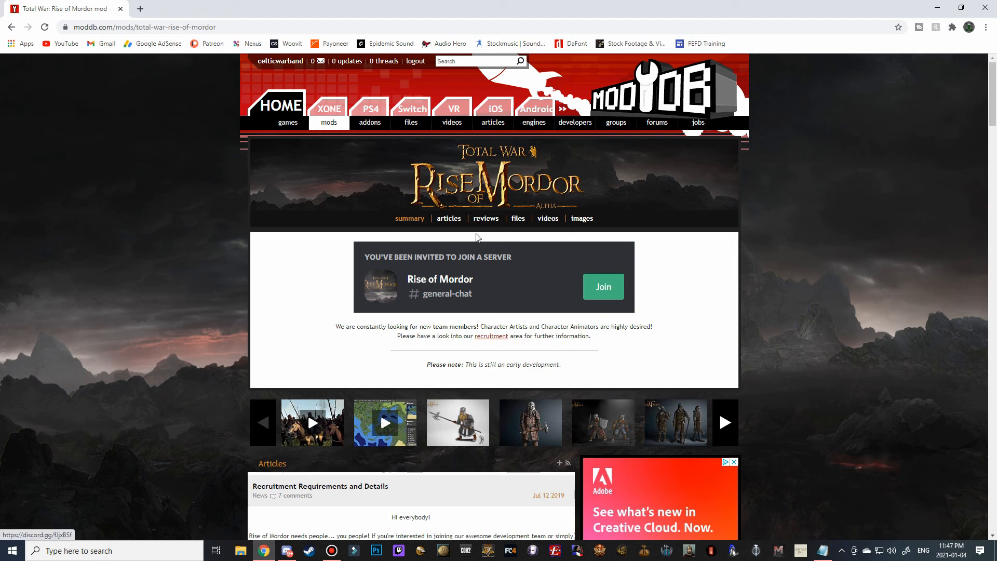
pyautogui.moveTo(518, 223)
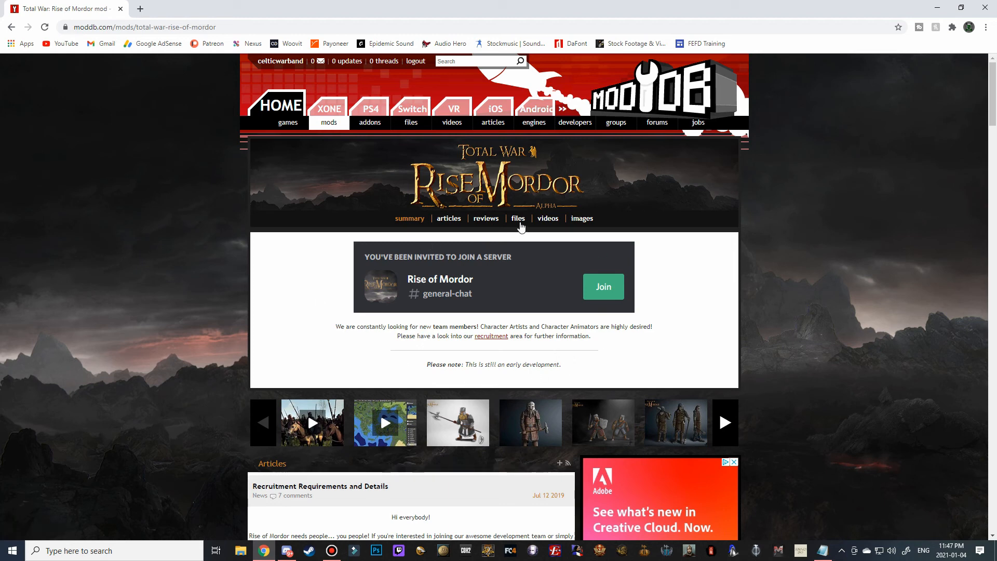
# - Show the mod's files listing with Open Alpha v0.3.5 as the latest release
pyautogui.click(518, 218)
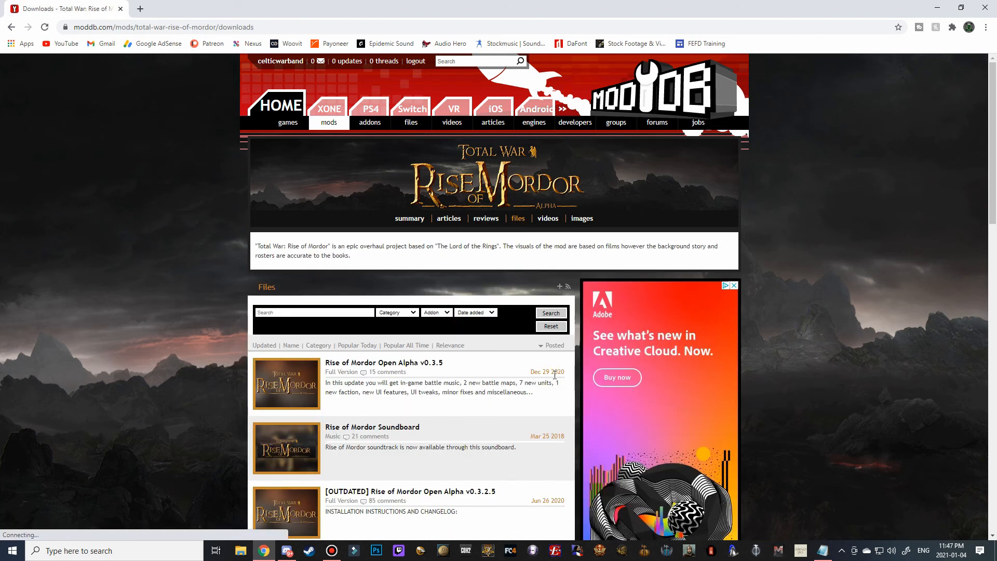
pyautogui.moveTo(384, 363)
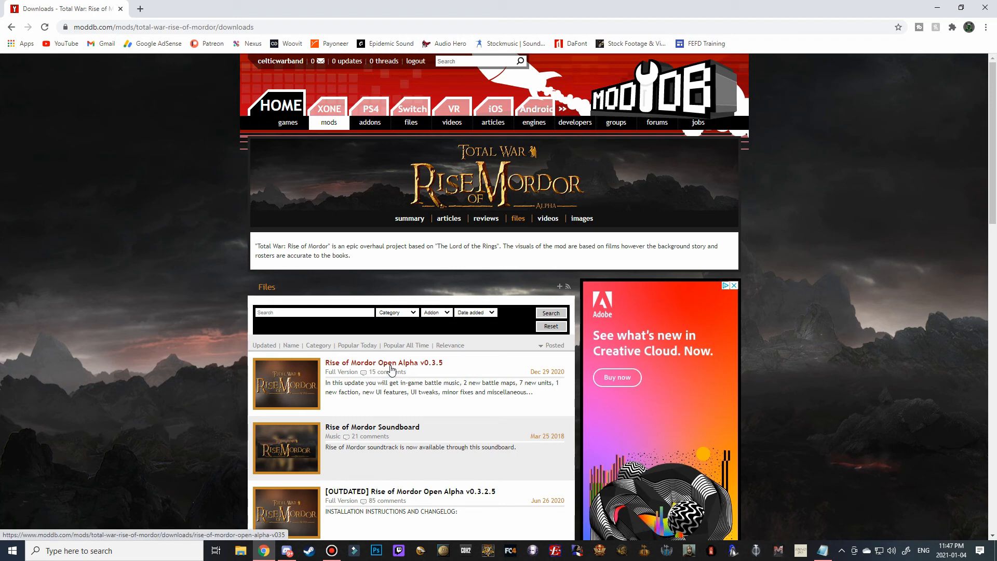
pyautogui.moveTo(410, 370)
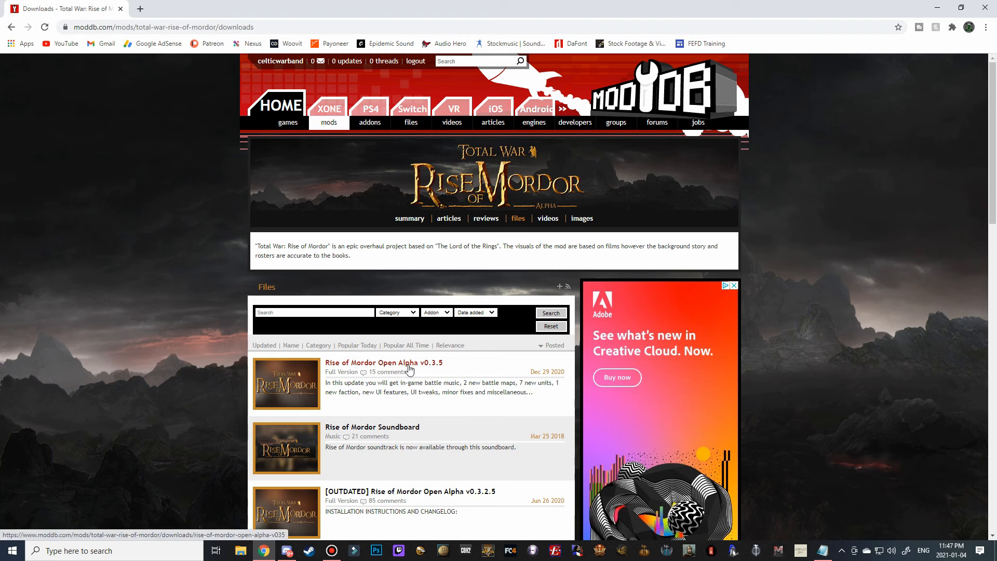
pyautogui.moveTo(389, 367)
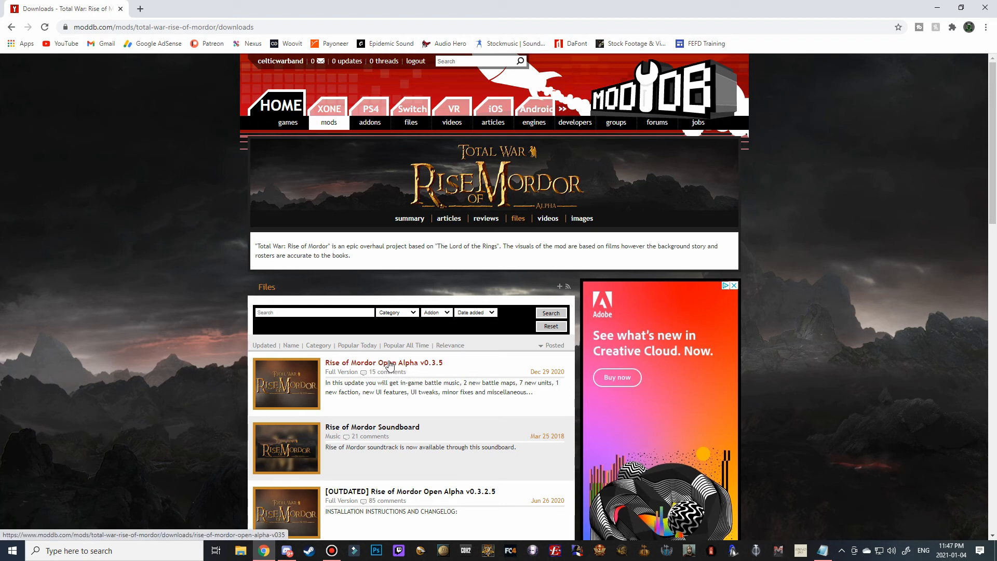
# - Open the Rise of Mordor Open Alpha v0.3.5 download page and highlight its 2.76 GB size
pyautogui.click(382, 363)
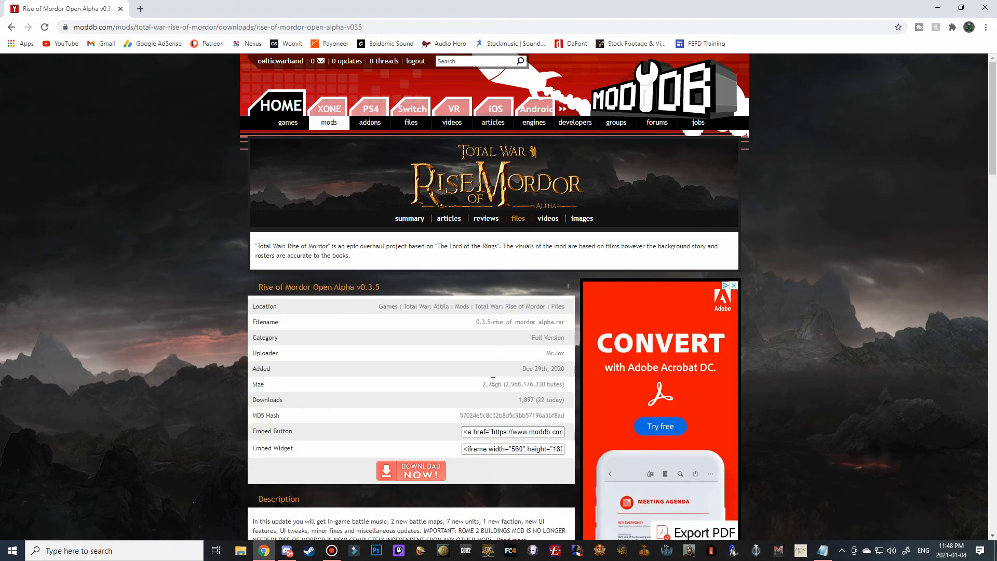
pyautogui.doubleClick(489, 385)
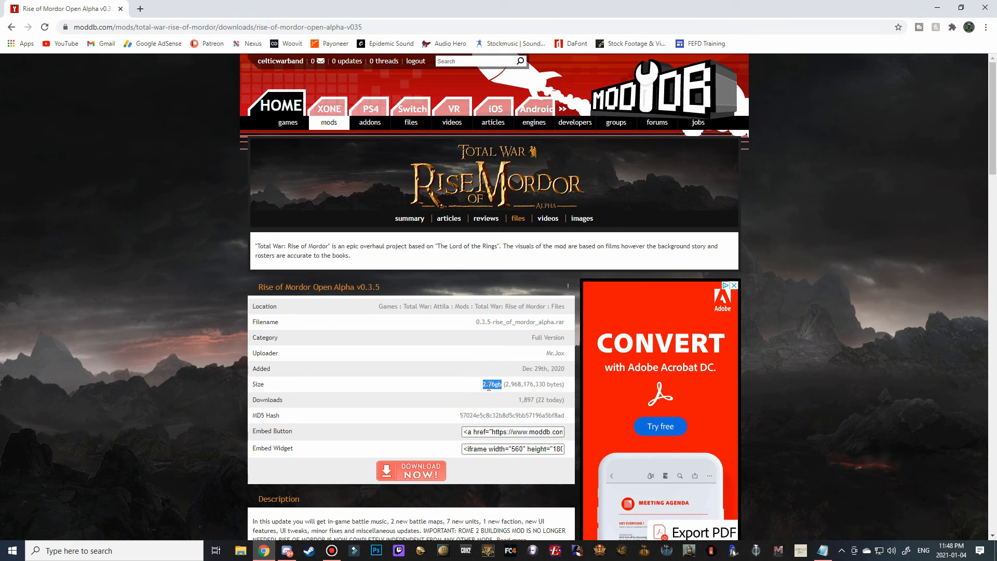
pyautogui.moveTo(479, 388)
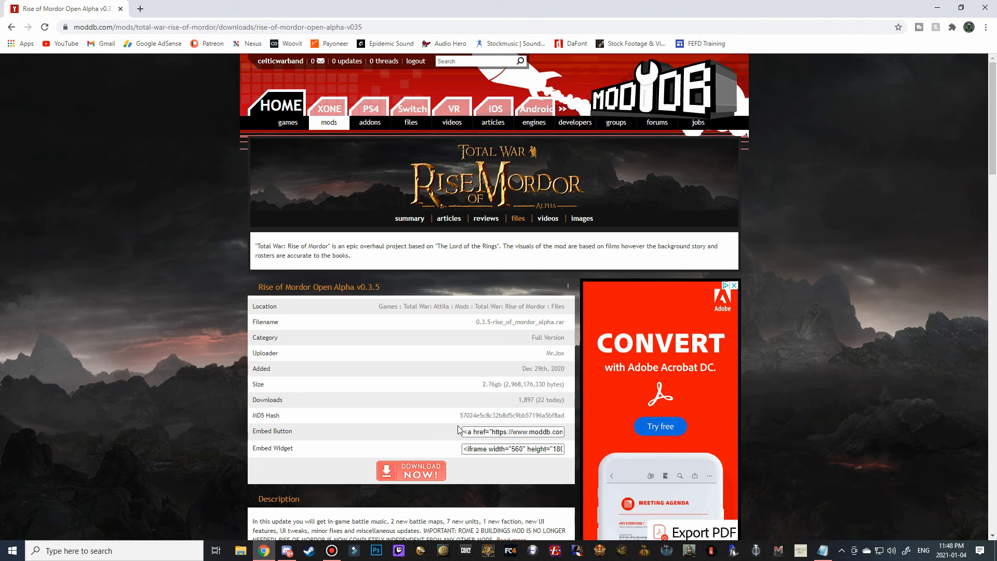
# - Start downloading 0.3.5-rise_of_mordor_alpha.rar and dismiss the advertisement popup
pyautogui.click(411, 470)
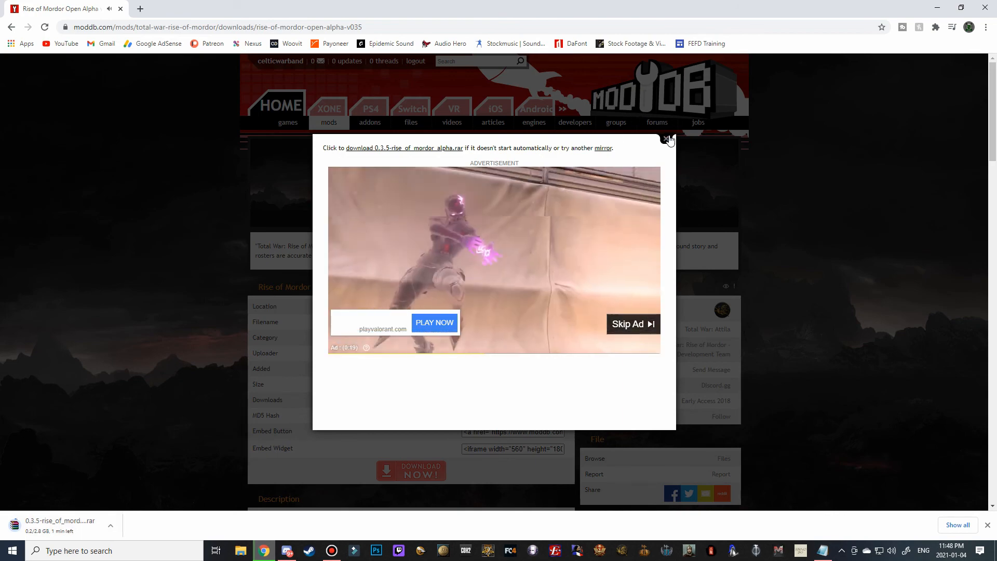
pyautogui.click(668, 139)
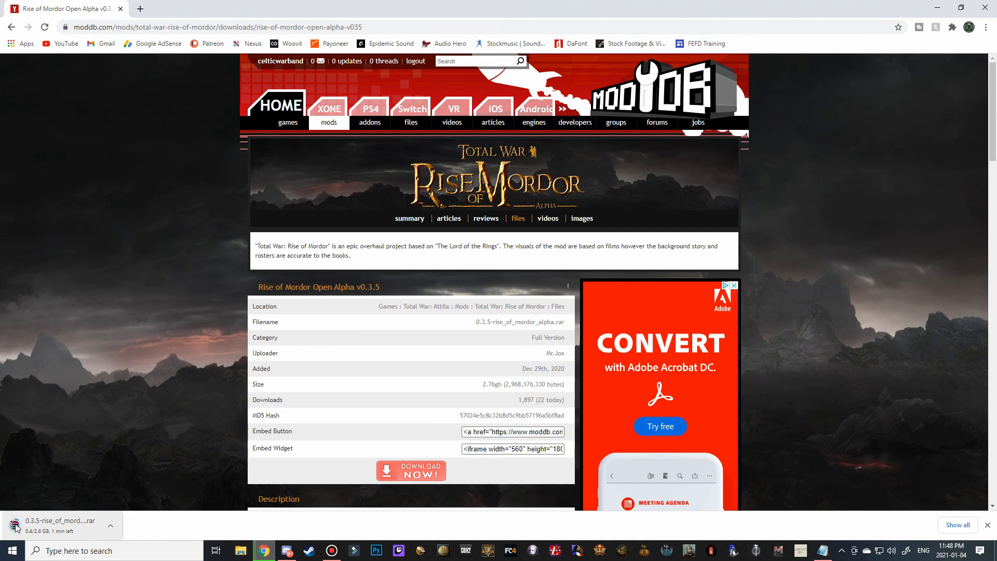
pyautogui.moveTo(116, 482)
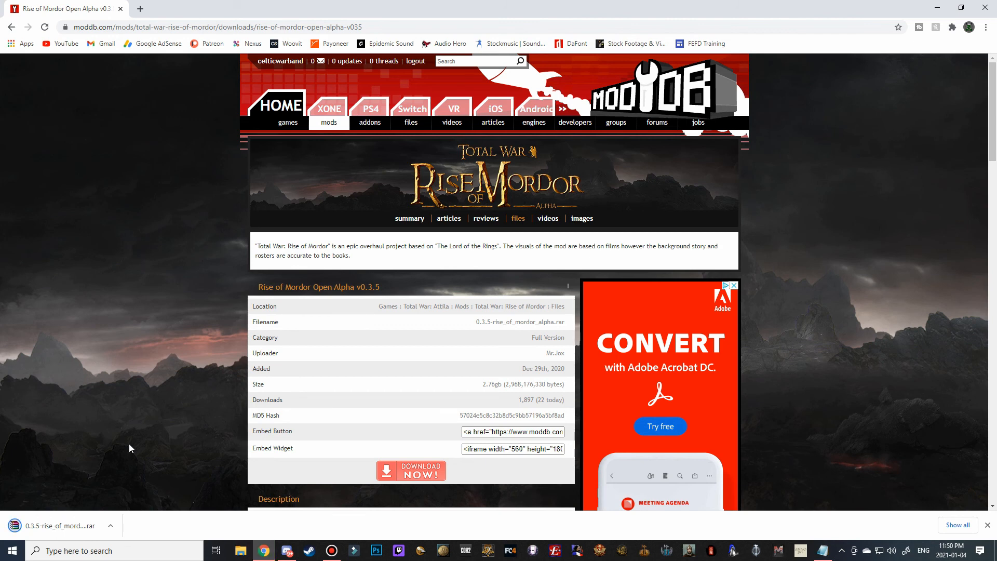
pyautogui.moveTo(179, 73)
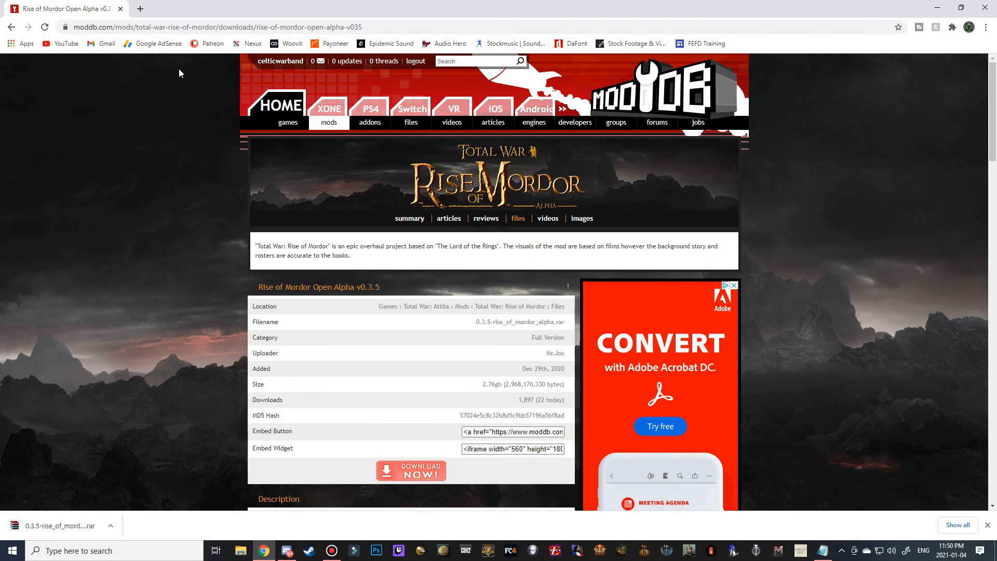
pyautogui.moveTo(157, 63)
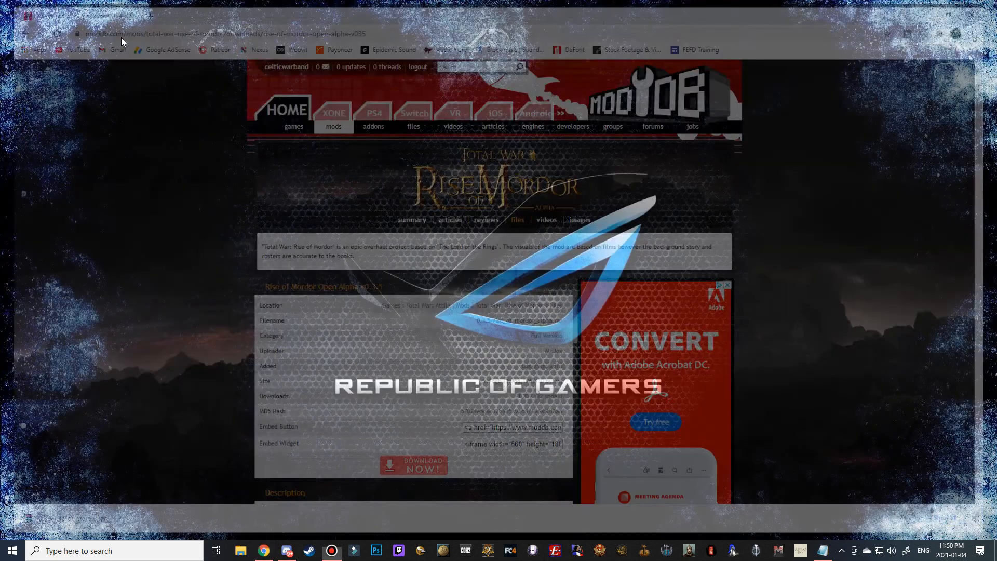
# - Select the 0.3.5-rise_of_mordor_alpha.rar archive in the Downloads folder of File Explorer
pyautogui.click(241, 551)
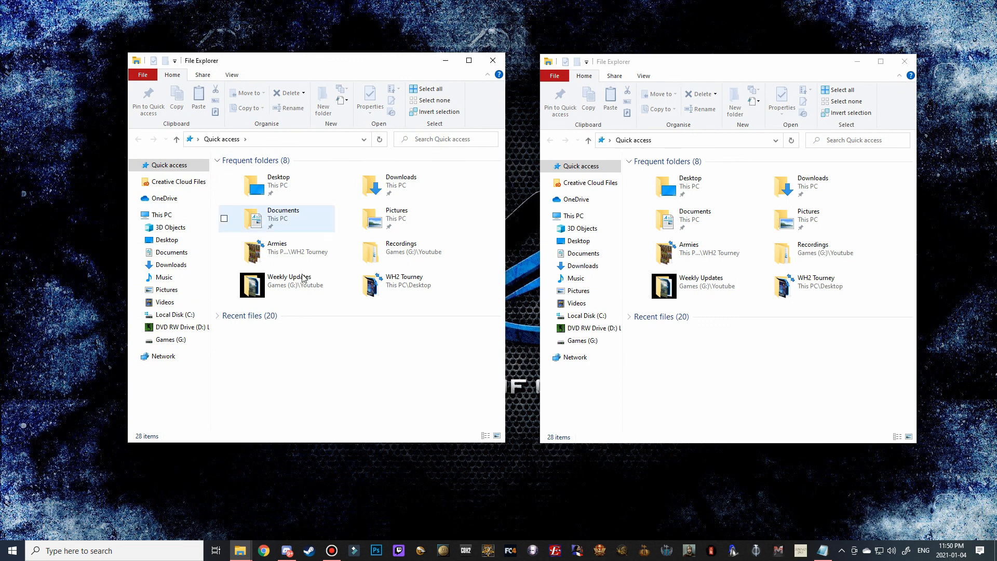
pyautogui.click(172, 264)
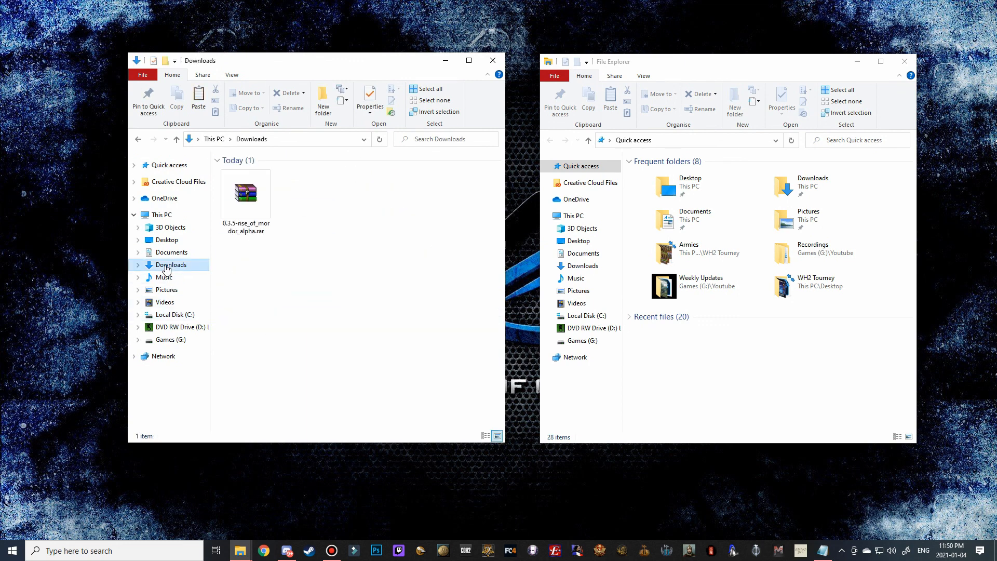
pyautogui.click(245, 192)
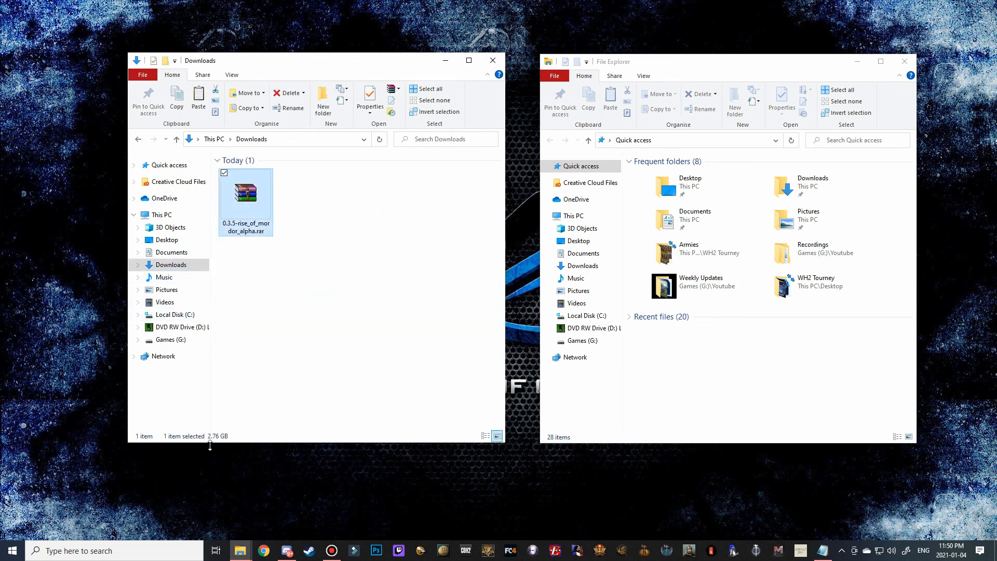
pyautogui.moveTo(219, 436)
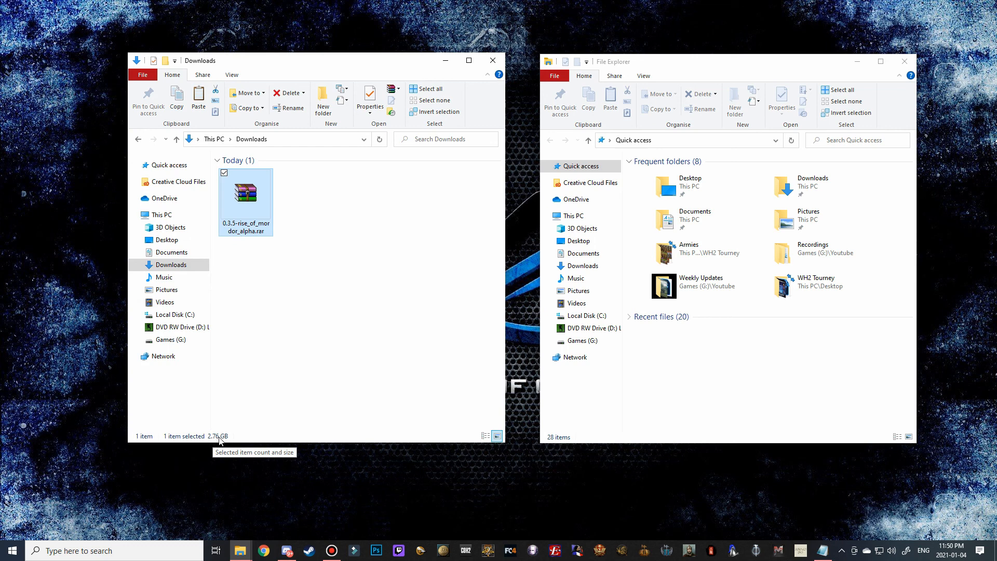
pyautogui.moveTo(203, 442)
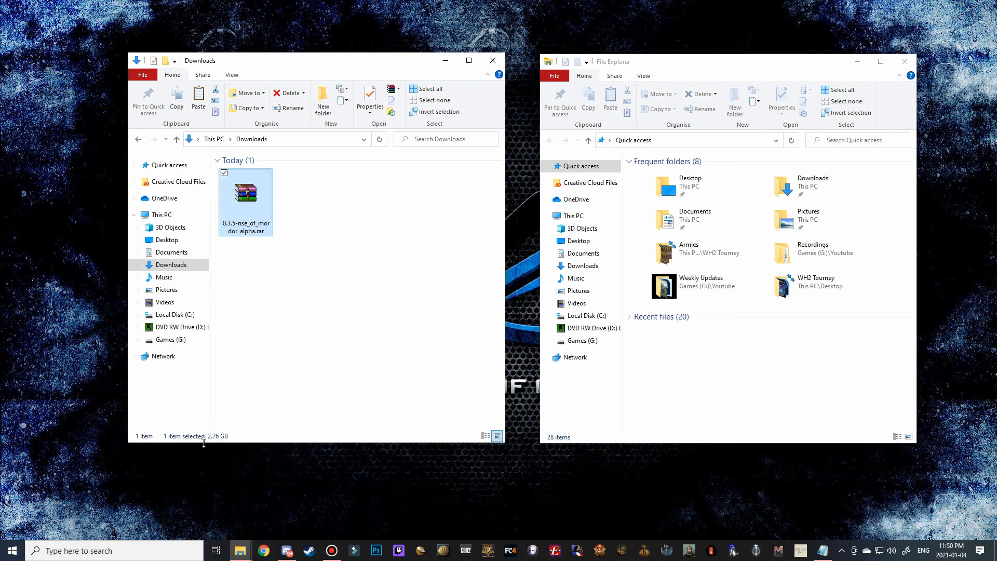
pyautogui.moveTo(223, 439)
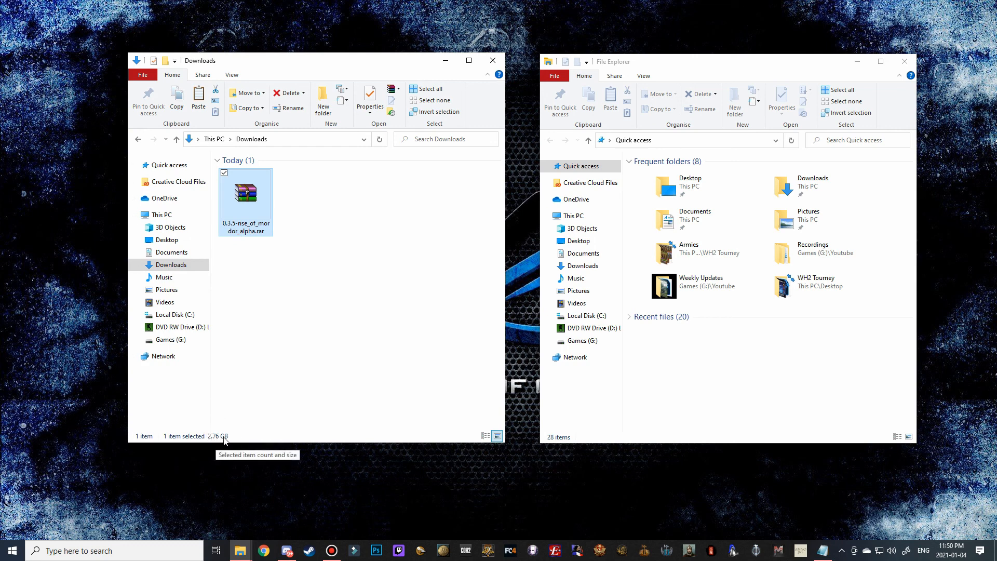
pyautogui.moveTo(208, 436)
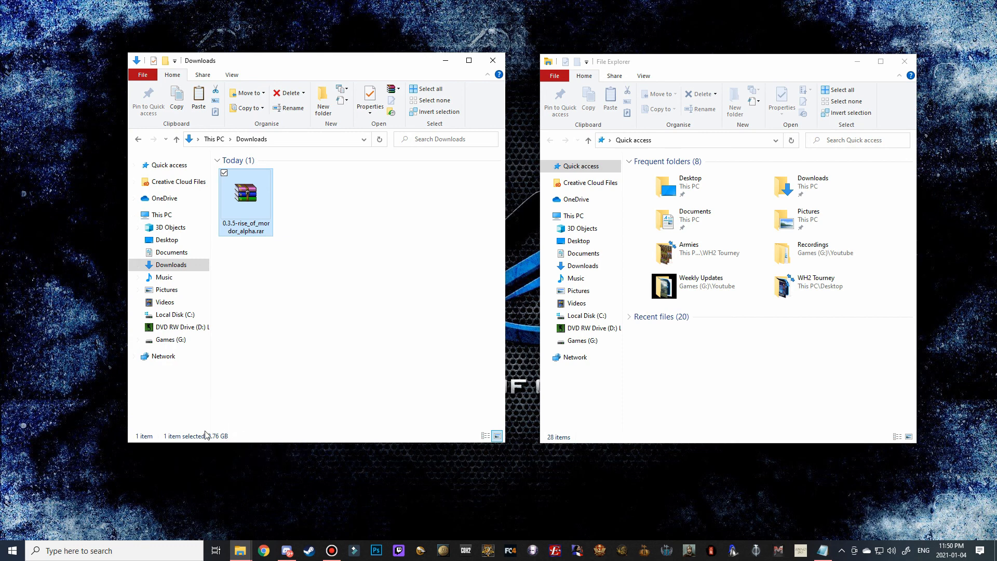
pyautogui.moveTo(238, 428)
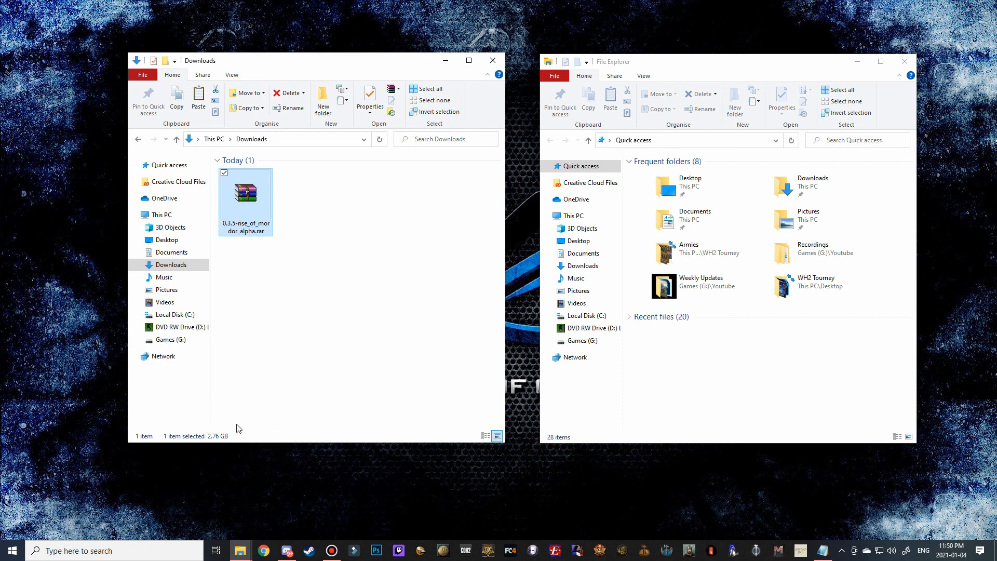
pyautogui.moveTo(245, 216)
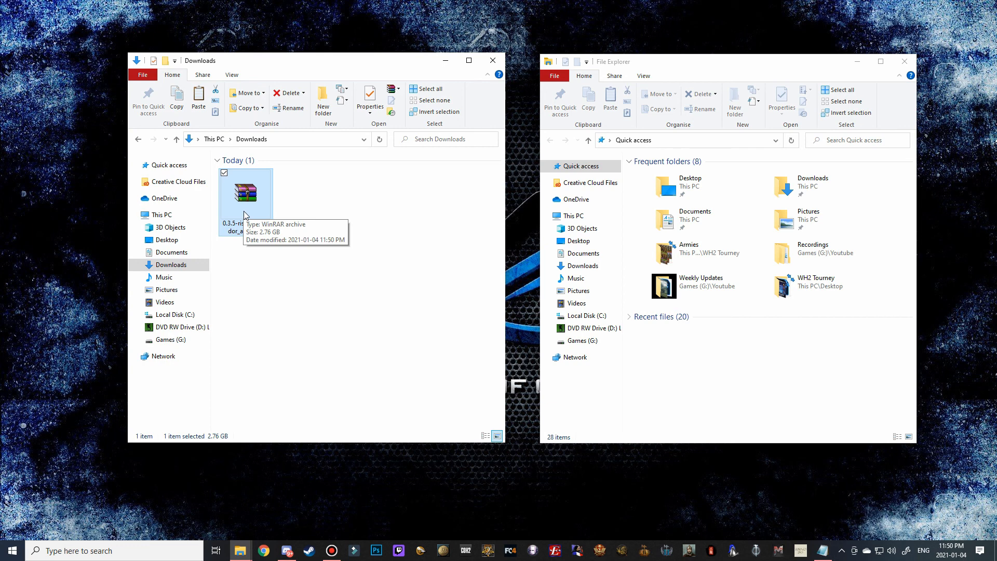
pyautogui.moveTo(215, 441)
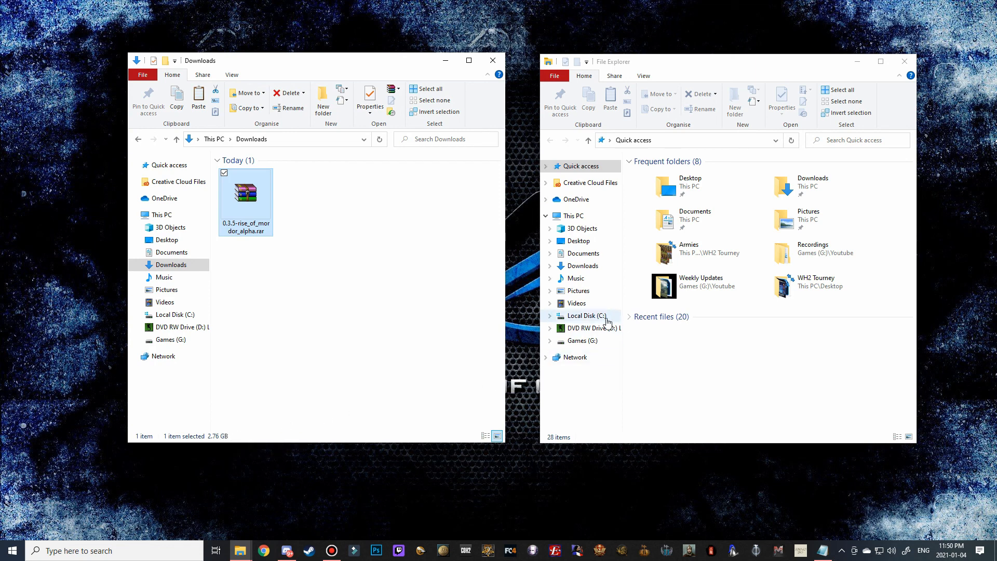
# - Browse the second window through C:\Program Files (x86)\Steam\steamapps\common to the Attila data folder
pyautogui.click(584, 315)
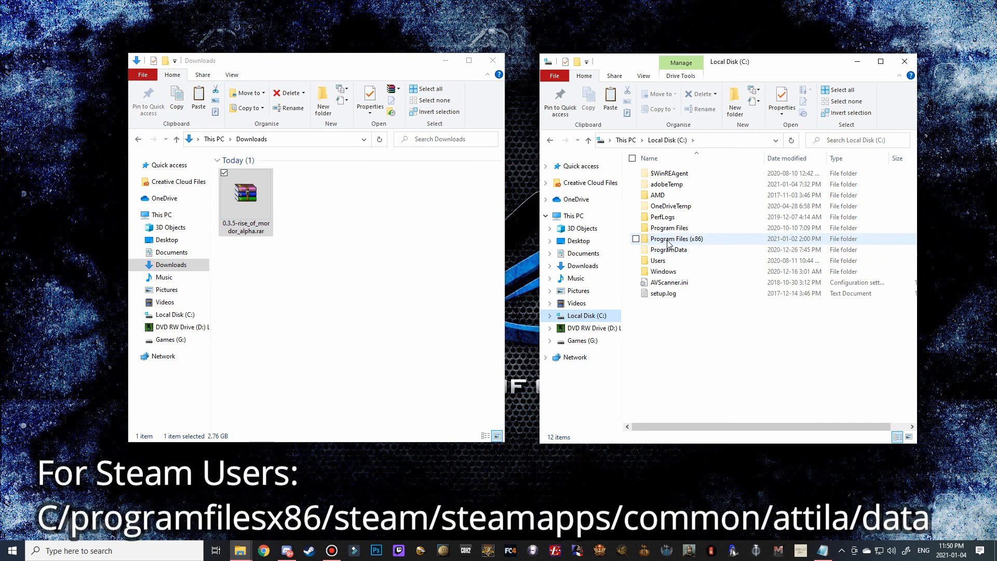
pyautogui.moveTo(675, 238)
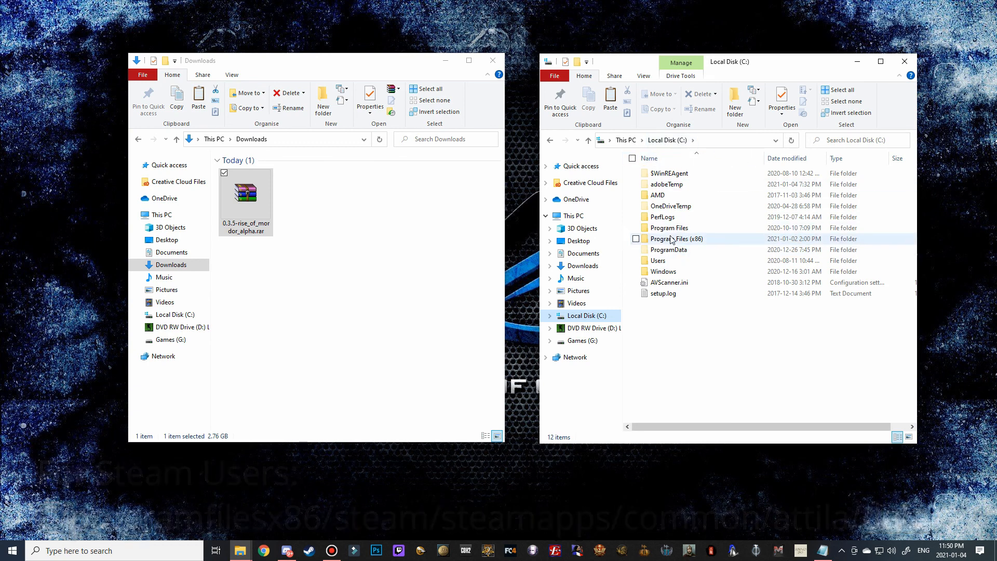
pyautogui.doubleClick(676, 238)
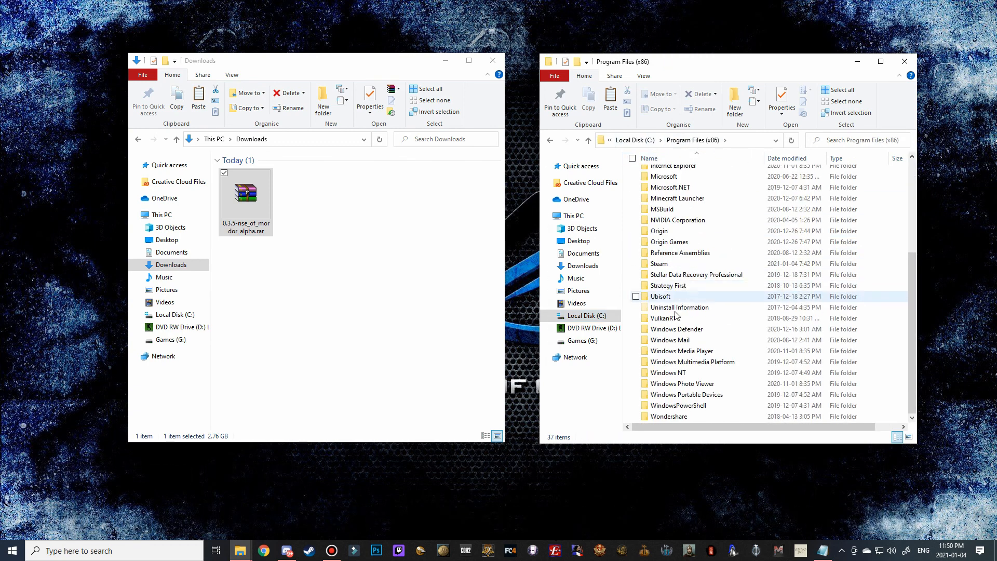
pyautogui.doubleClick(659, 263)
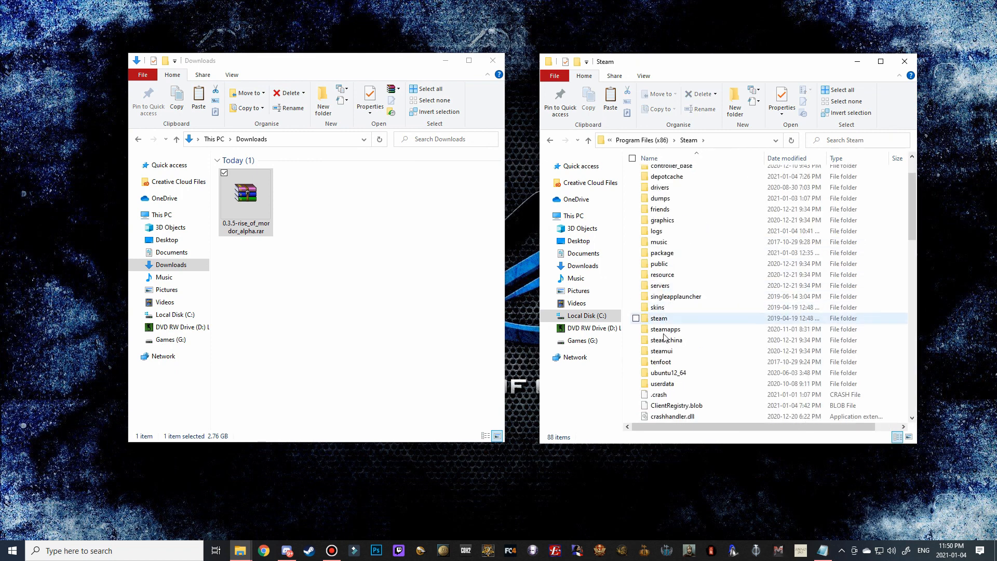
pyautogui.doubleClick(665, 329)
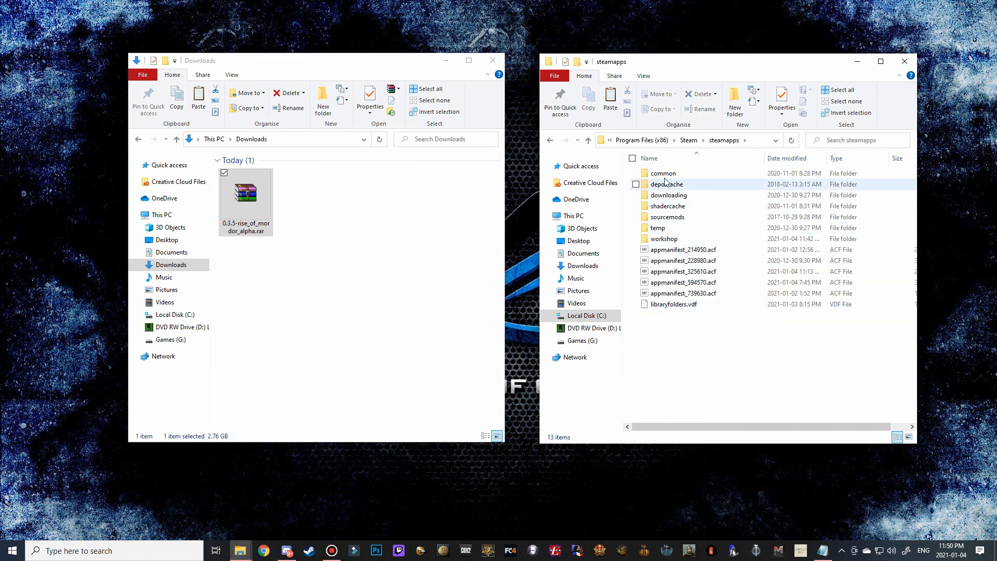
pyautogui.doubleClick(663, 173)
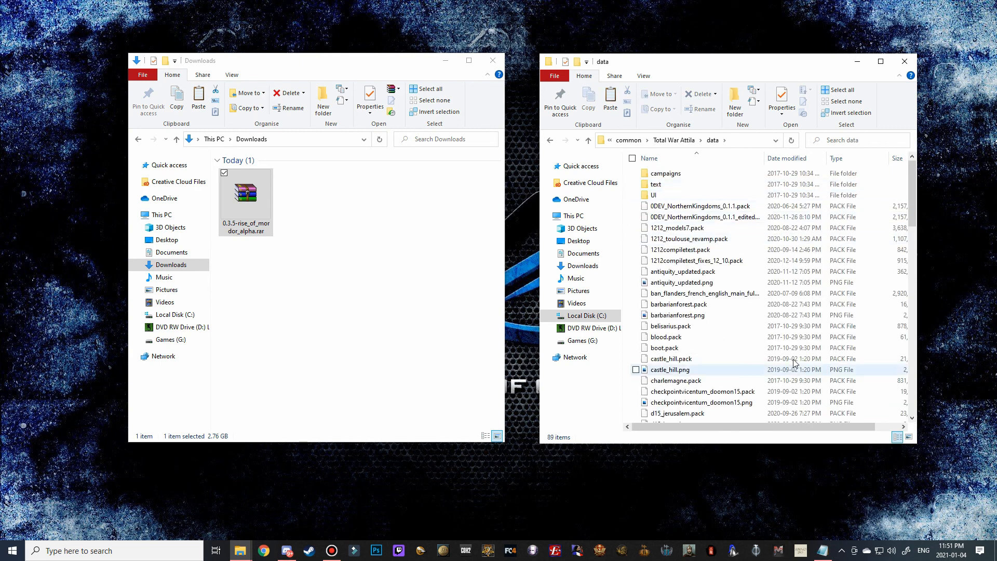
pyautogui.moveTo(714, 210)
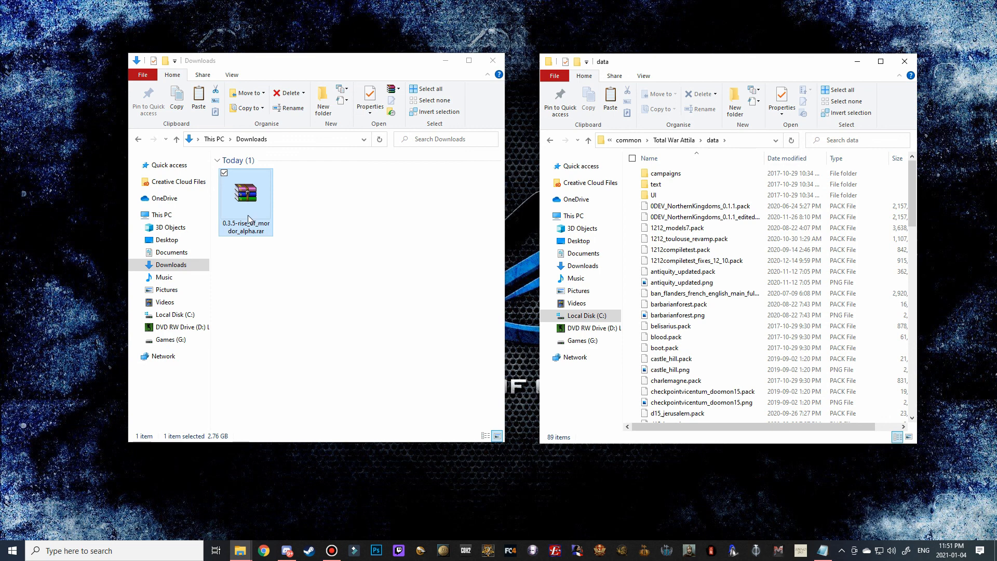
# - Extract the four Rise of Mordor pack and png files into the Attila data folder, then close WinRAR
pyautogui.doubleClick(246, 197)
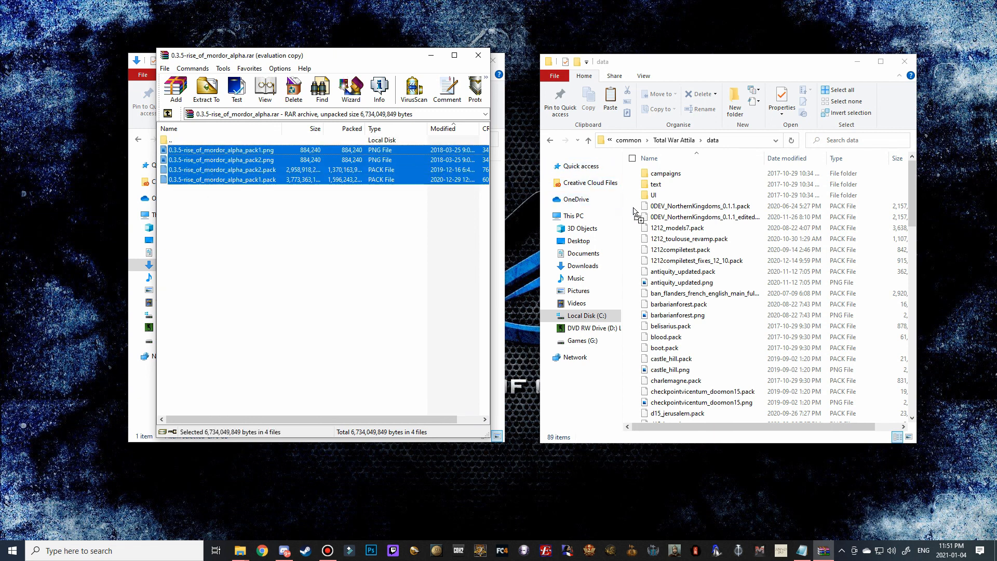
pyautogui.click(206, 89)
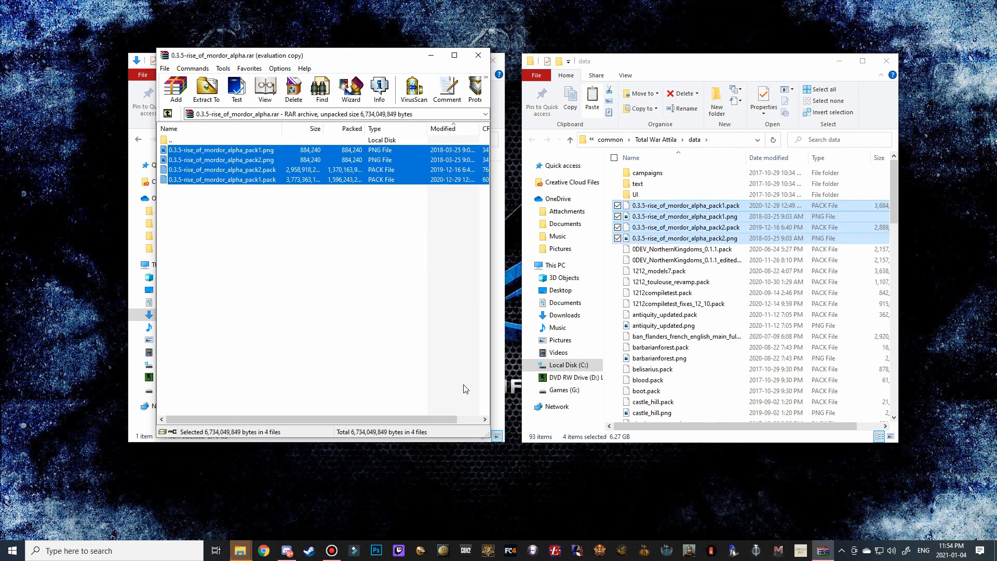
pyautogui.moveTo(674, 241)
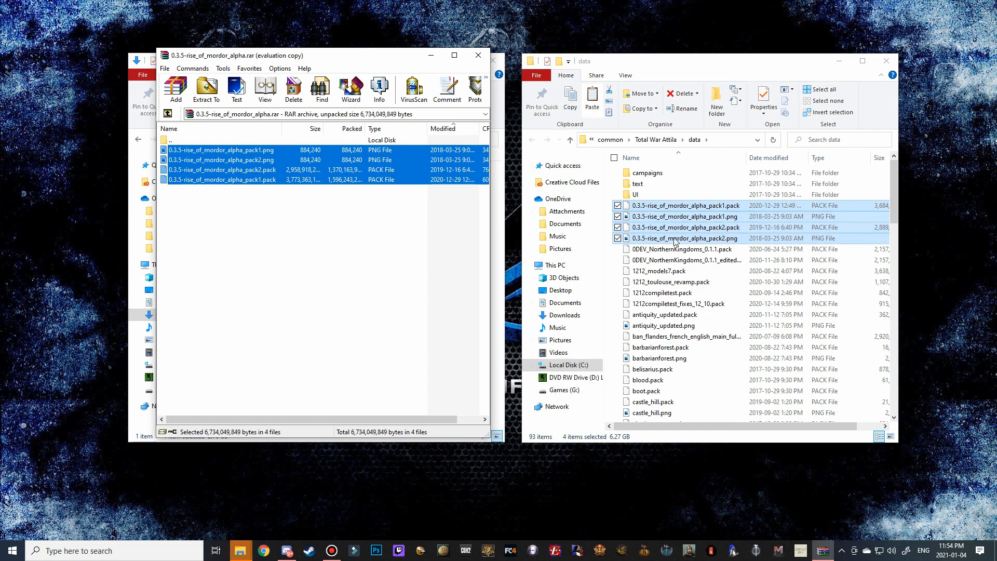
pyautogui.moveTo(487, 68)
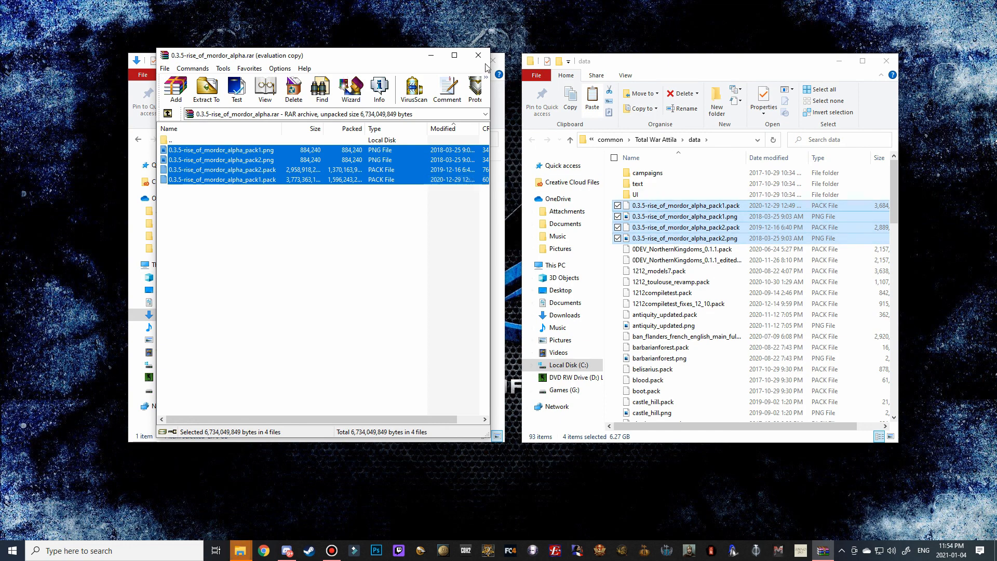
pyautogui.click(478, 54)
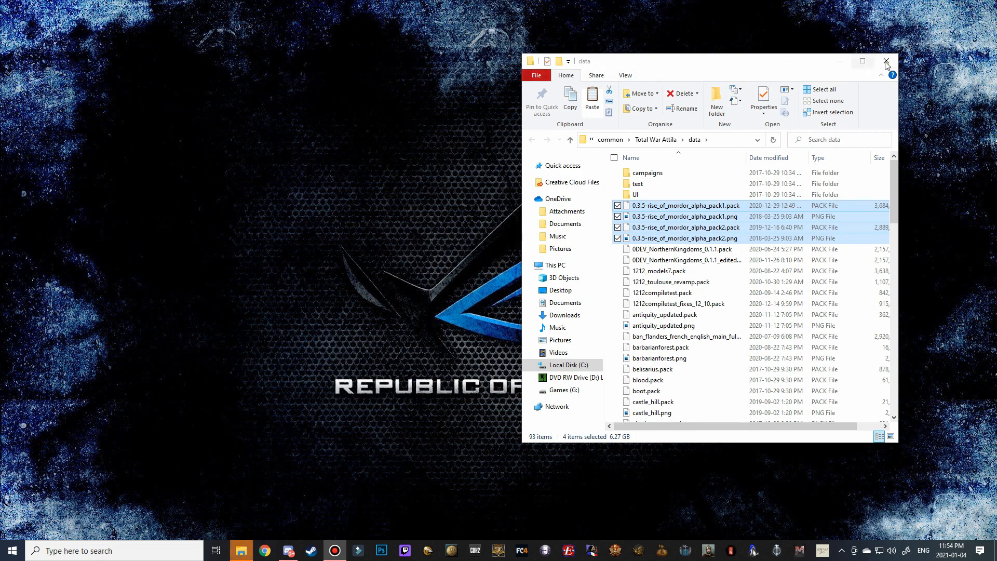
# - Close the data folder window and open Attila's mod manager in the launcher
pyautogui.click(885, 62)
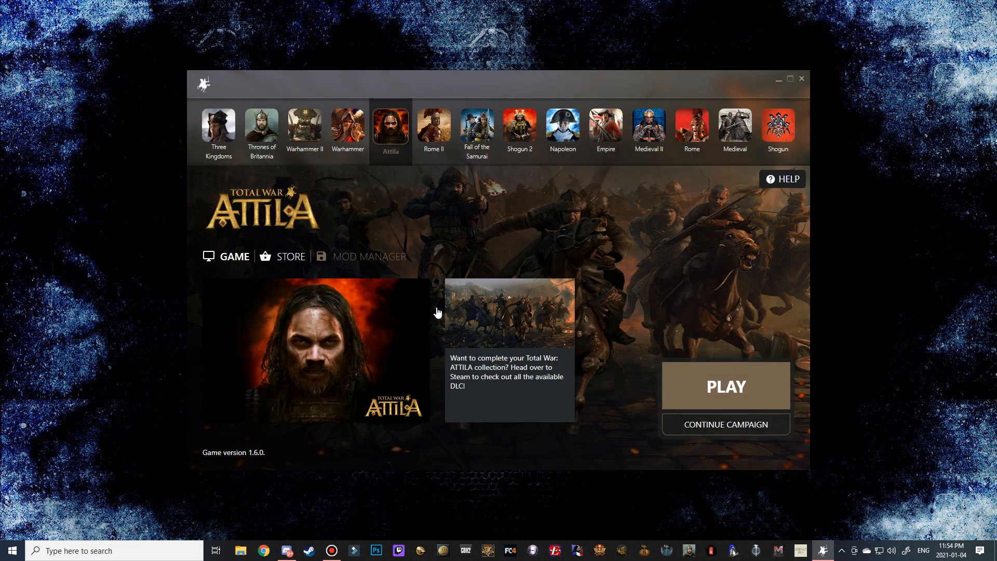
pyautogui.click(369, 256)
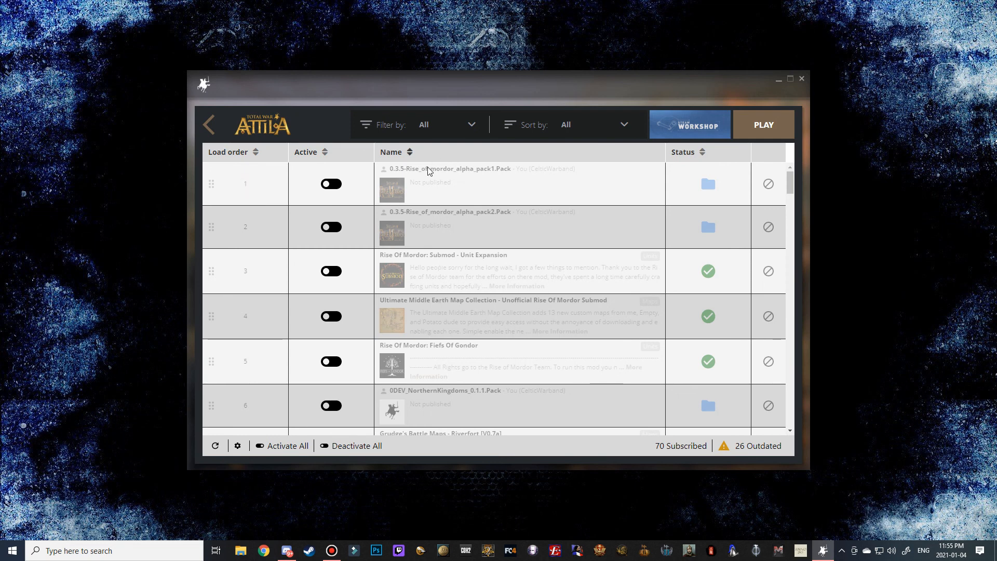
pyautogui.moveTo(391, 217)
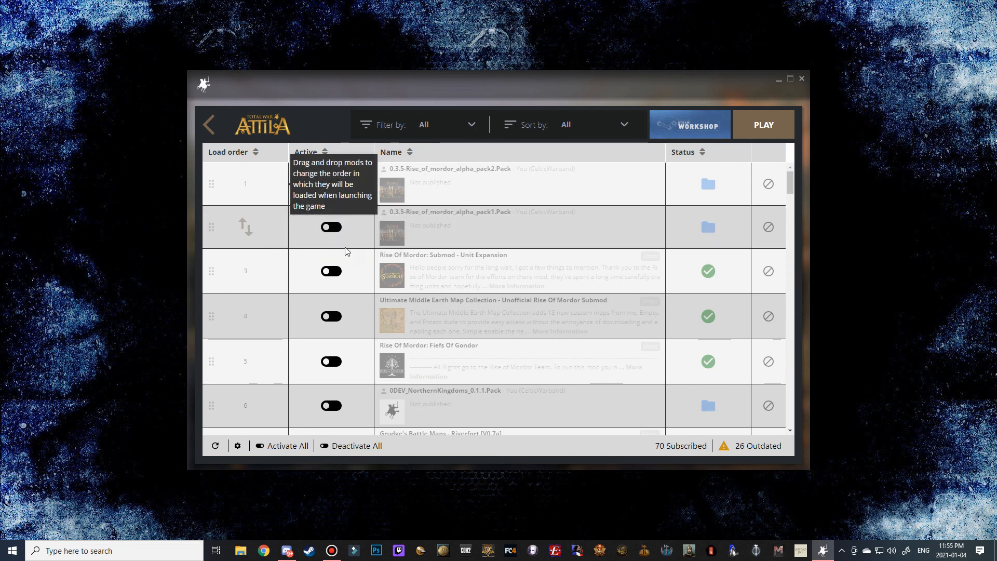
pyautogui.moveTo(490, 223)
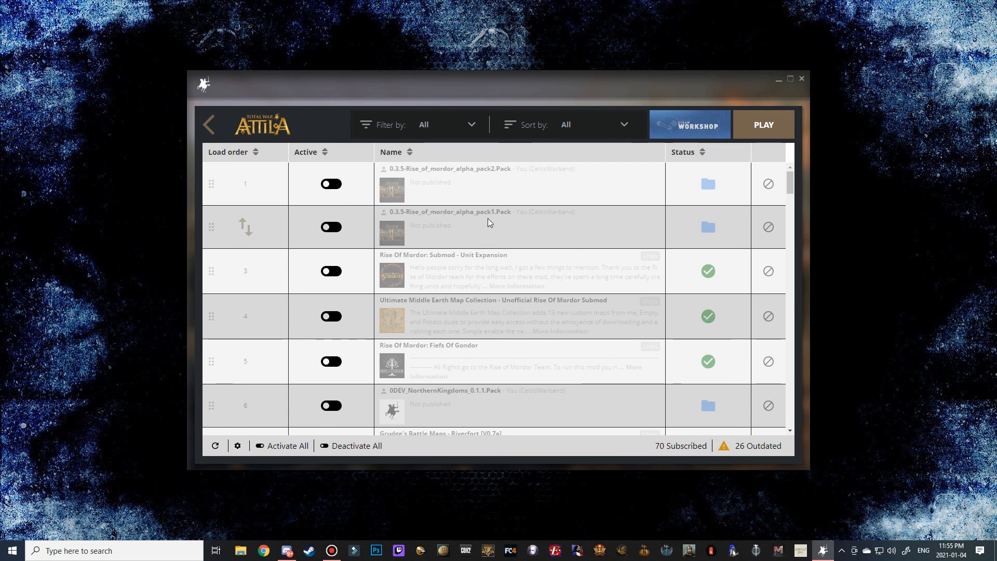
pyautogui.moveTo(245, 232)
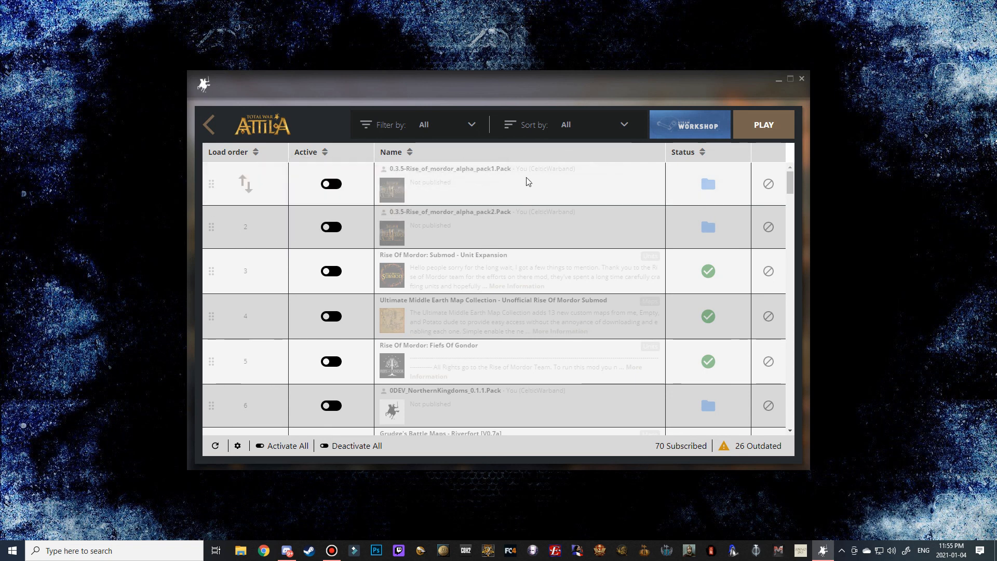
pyautogui.moveTo(462, 210)
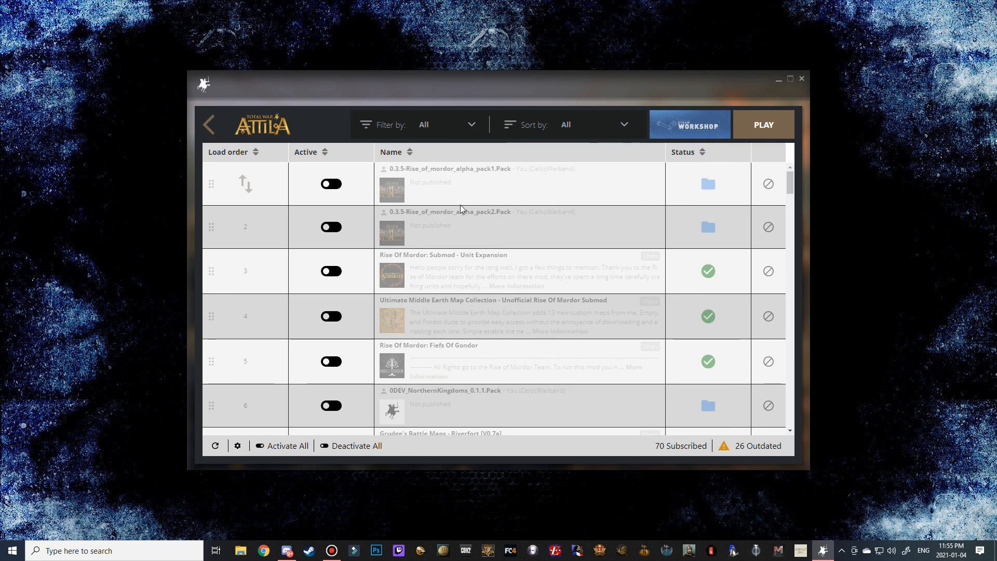
pyautogui.moveTo(467, 224)
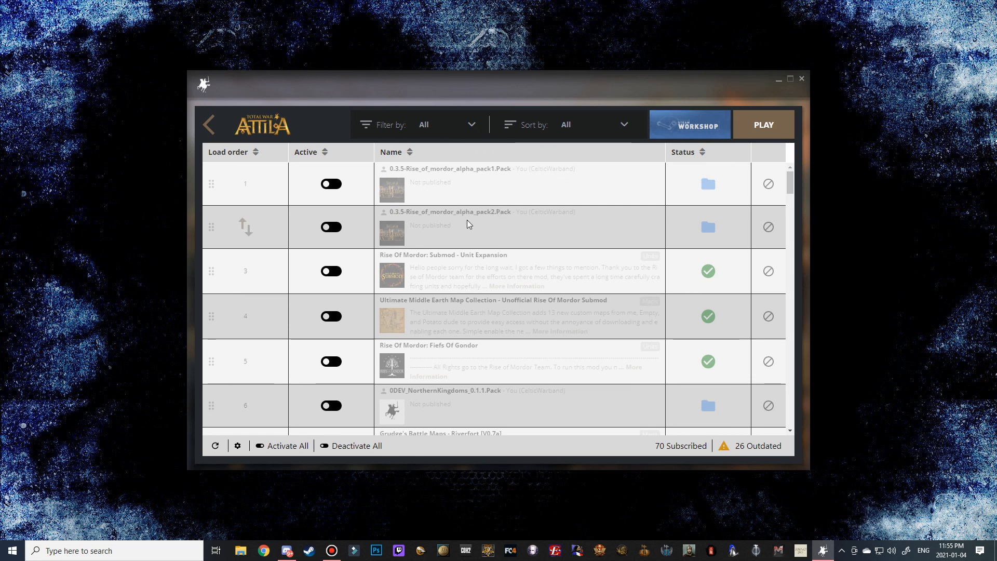
# - Activate the Rise of Mordor pack1 and pack2 mods and launch the game
pyautogui.click(331, 184)
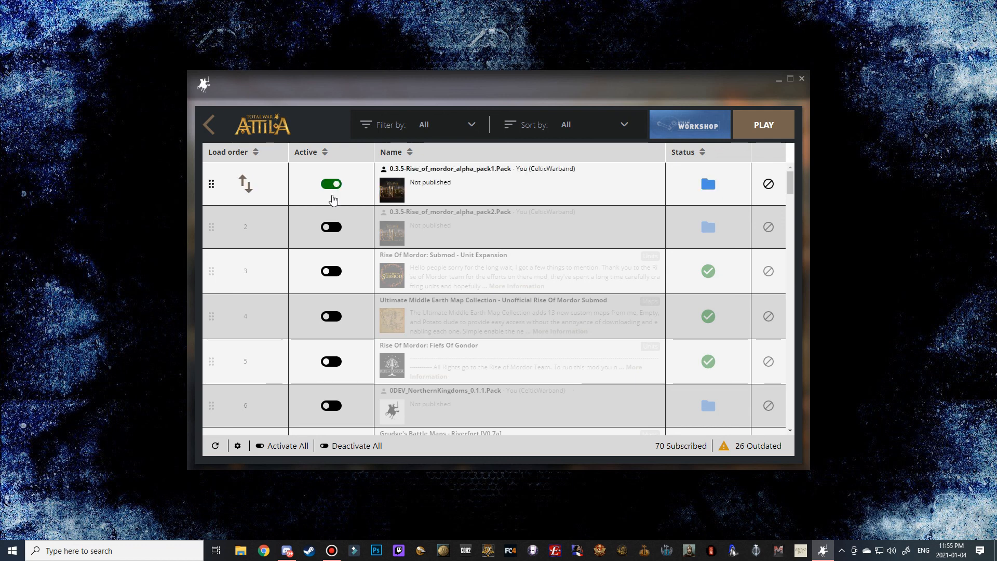
pyautogui.click(331, 227)
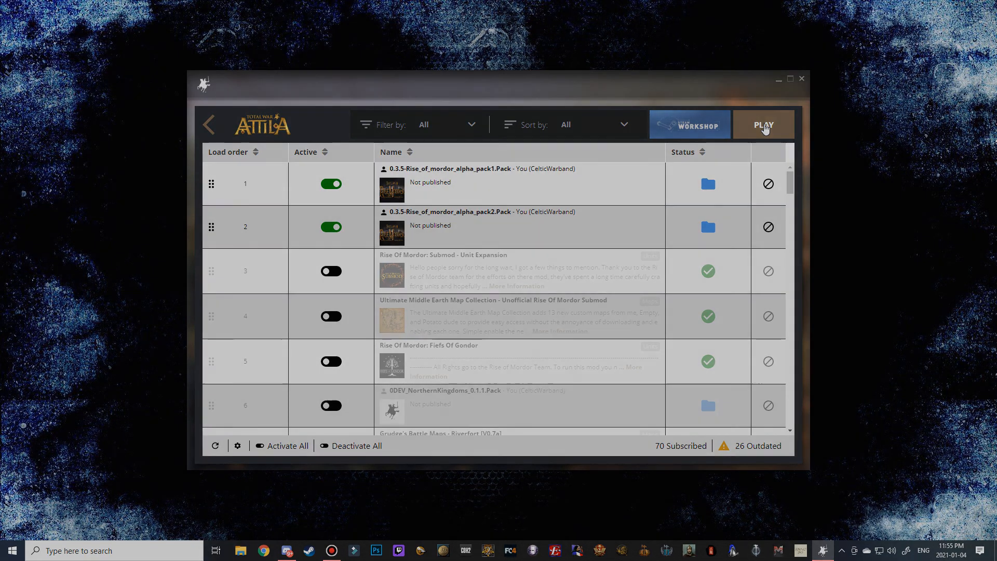
pyautogui.click(763, 125)
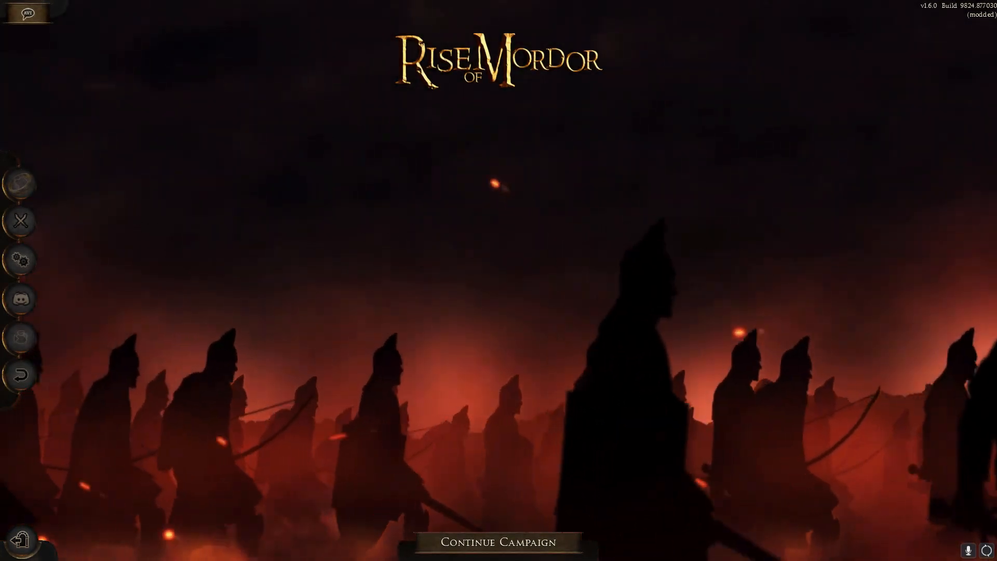
pyautogui.moveTo(615, 447)
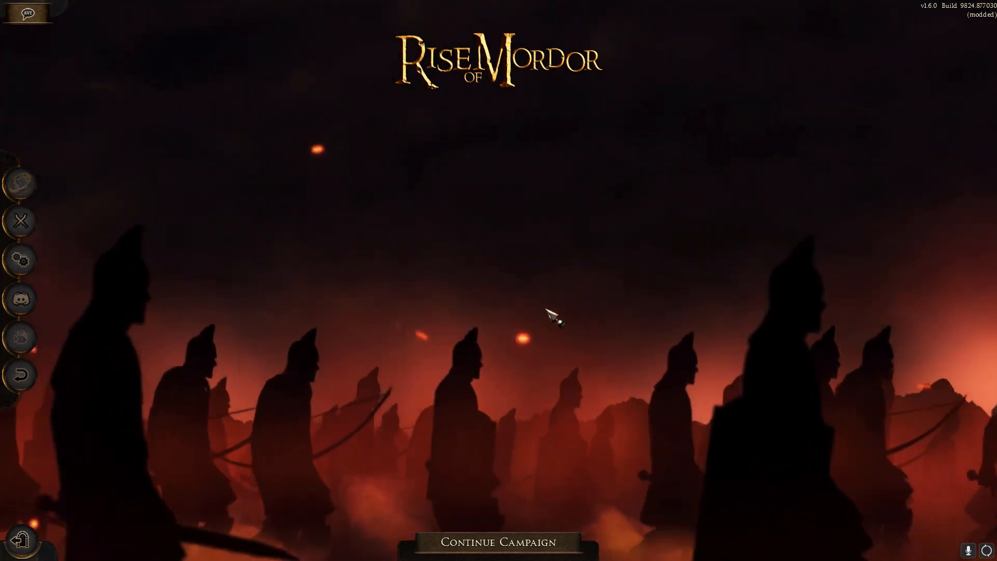
pyautogui.moveTo(20, 300)
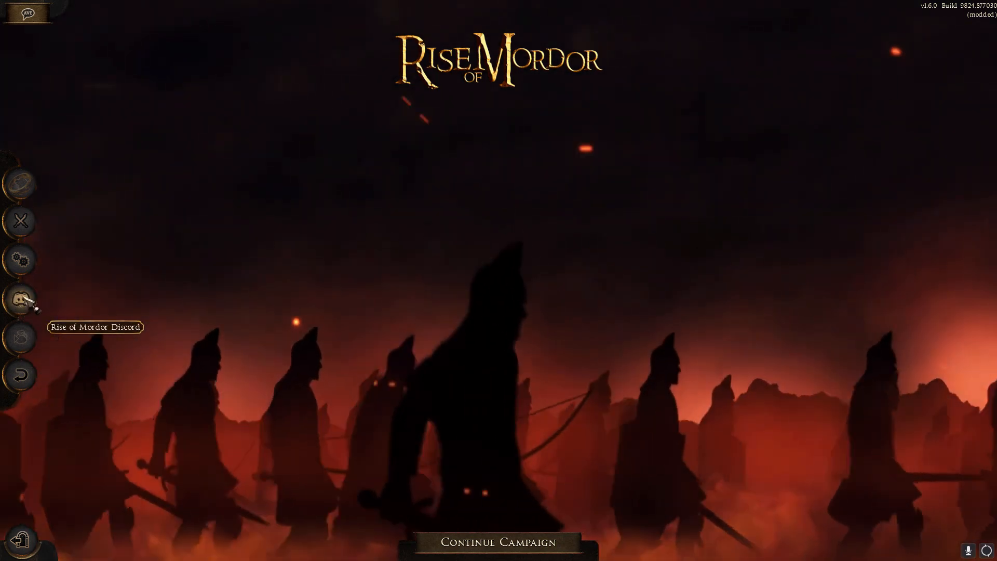
pyautogui.moveTo(179, 343)
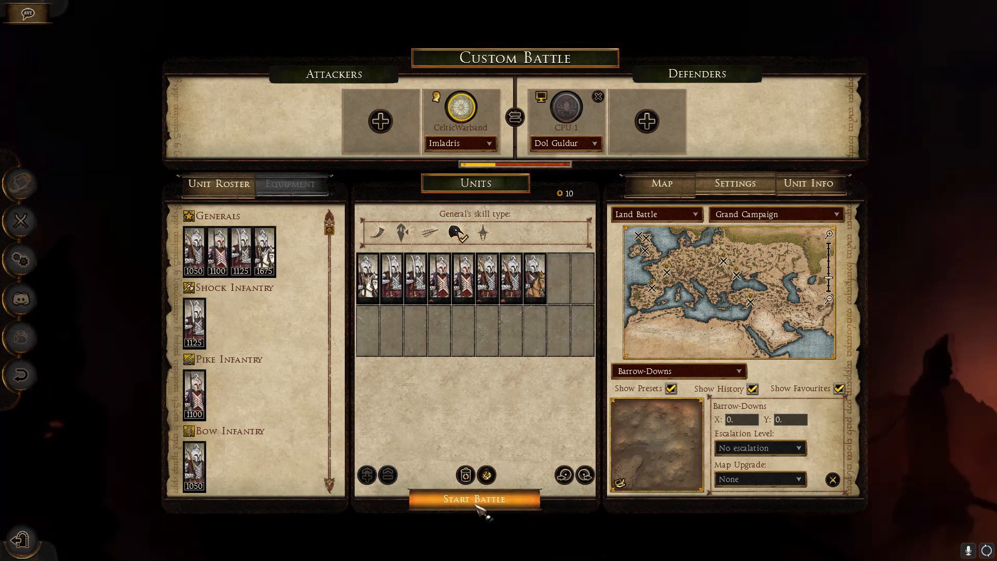
# - Launch the Barrow-Downs battle, deploy the Imladris army, and end deployment to start fighting
pyautogui.click(473, 499)
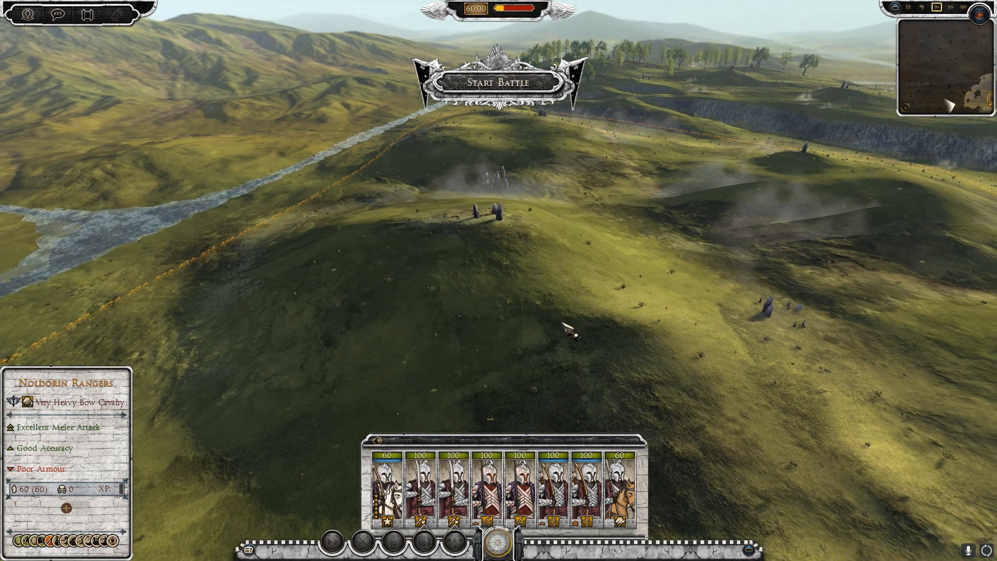
pyautogui.click(420, 490)
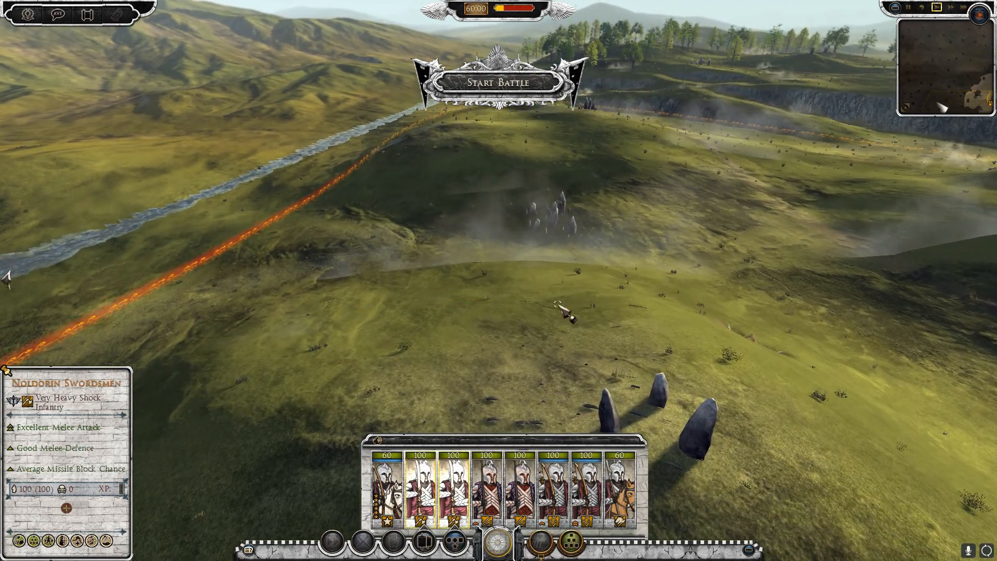
pyautogui.click(487, 485)
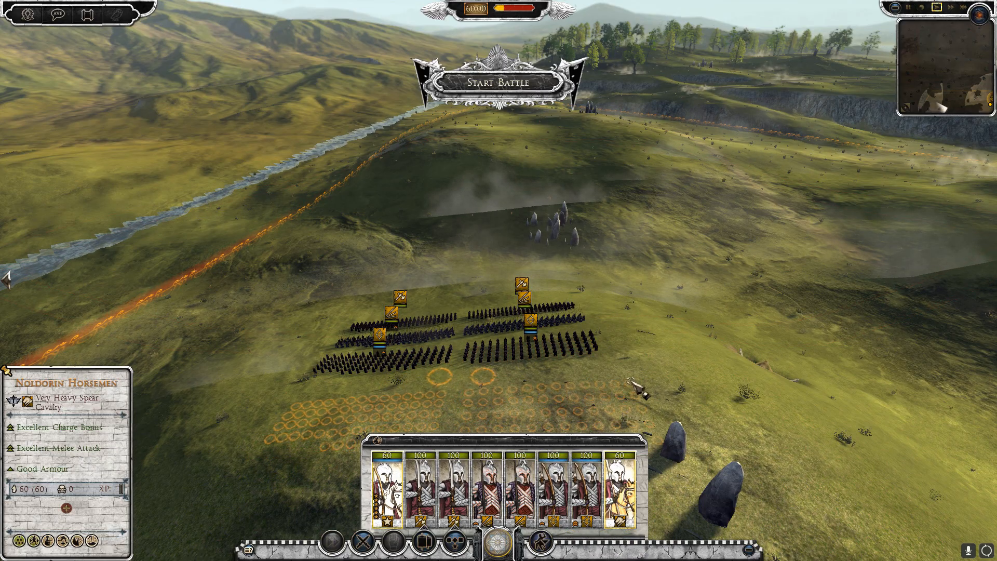
pyautogui.click(497, 81)
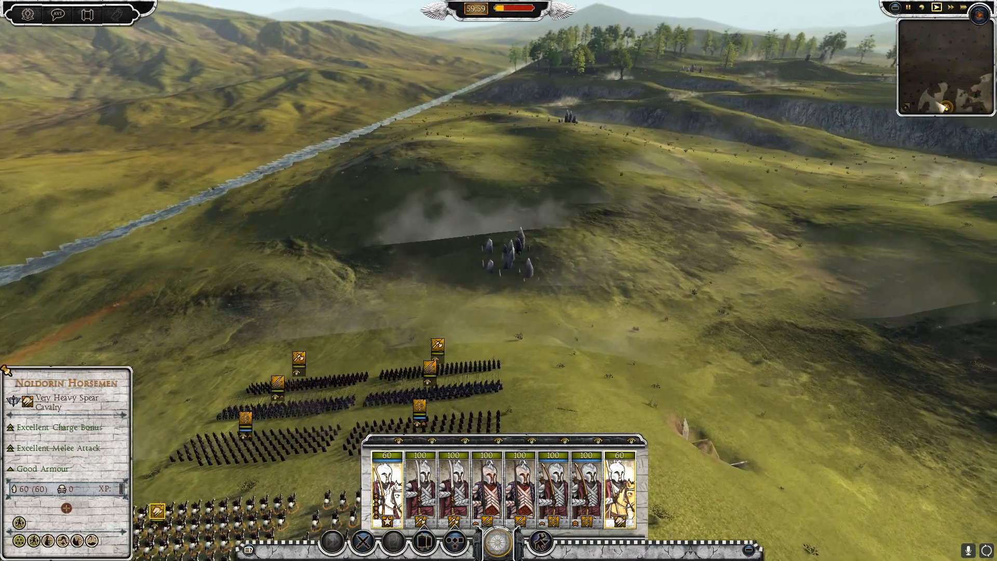